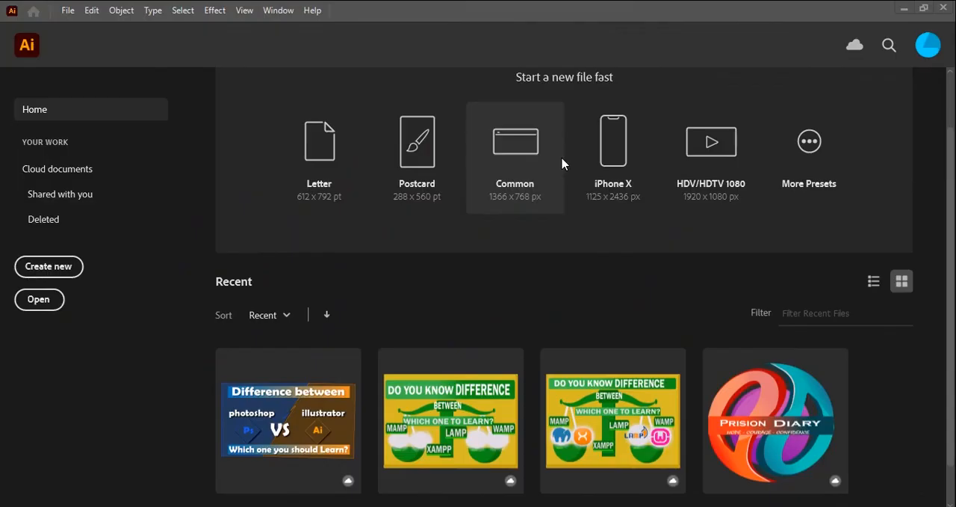
pyautogui.moveTo(601, 291)
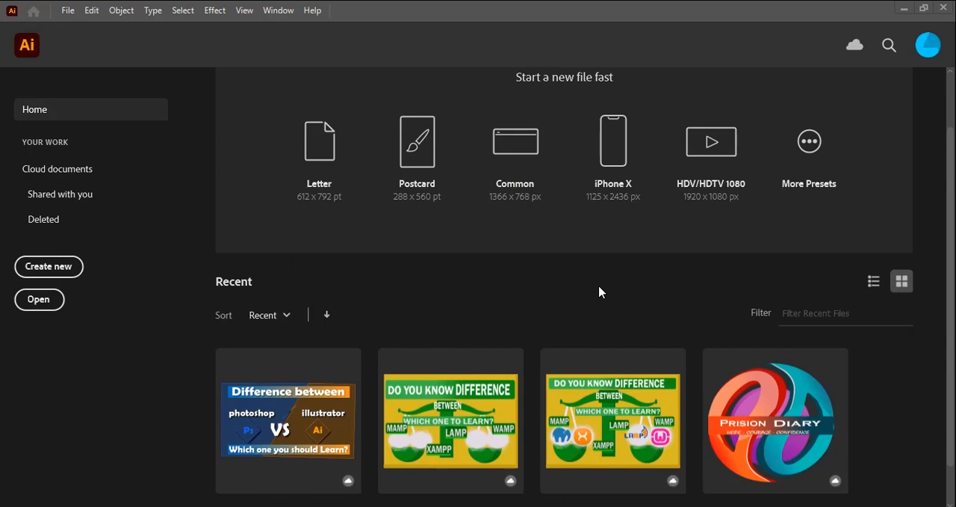
# Step: Start a new document and browse the Saved and Mobile preset categories
pyautogui.click(48, 266)
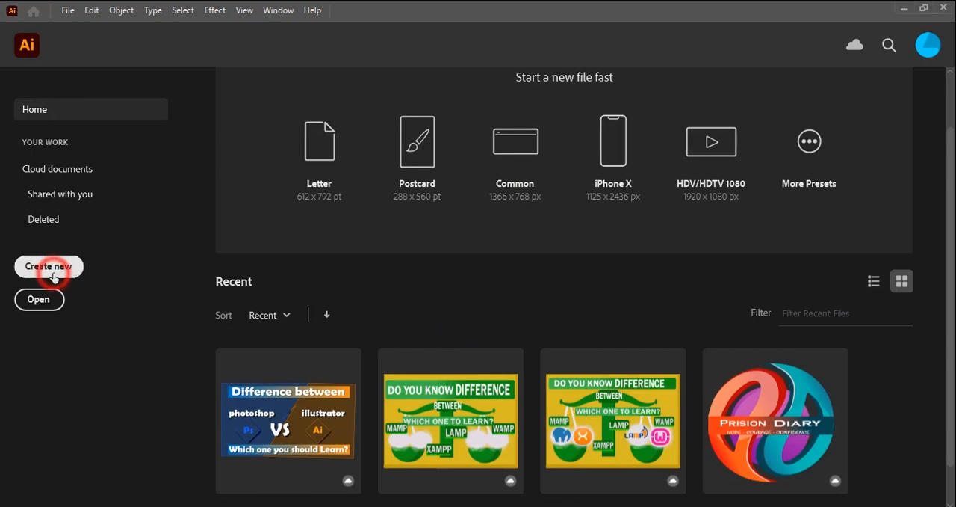
pyautogui.click(48, 266)
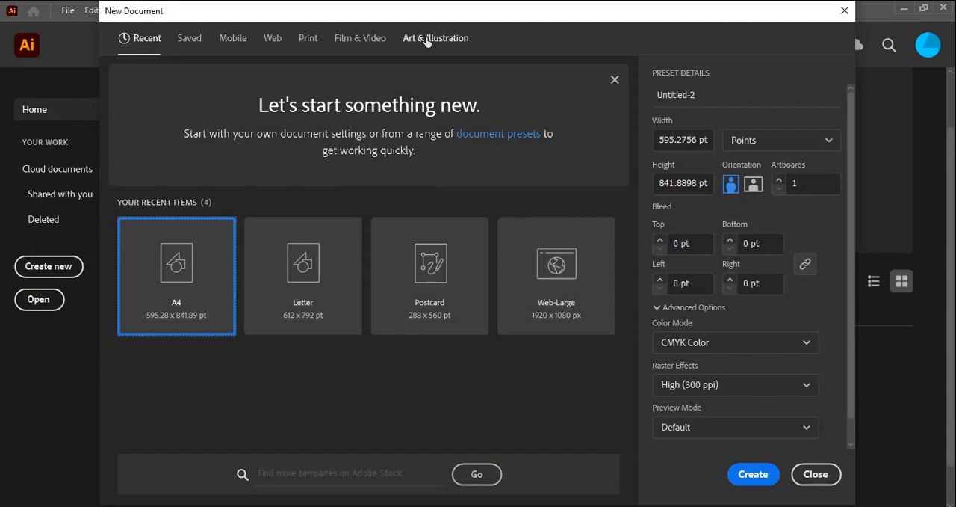
pyautogui.click(188, 38)
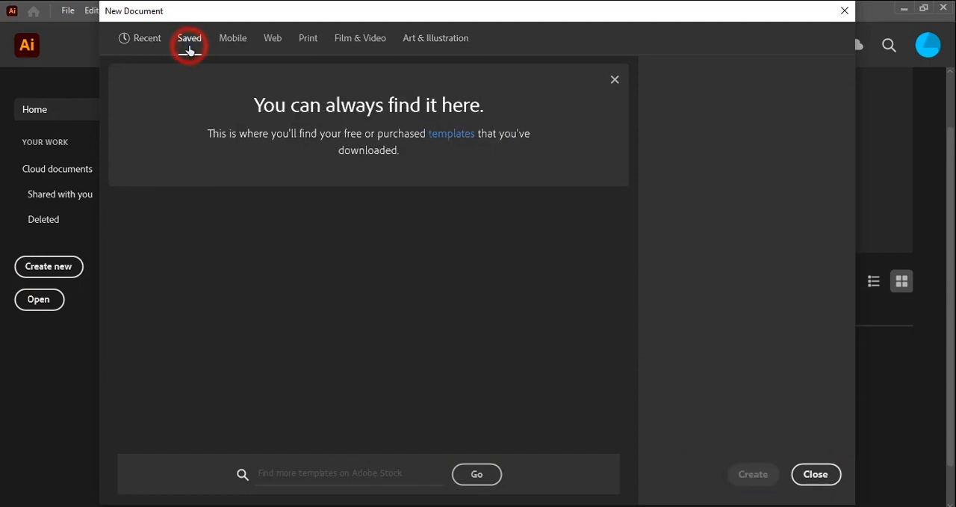
pyautogui.click(188, 39)
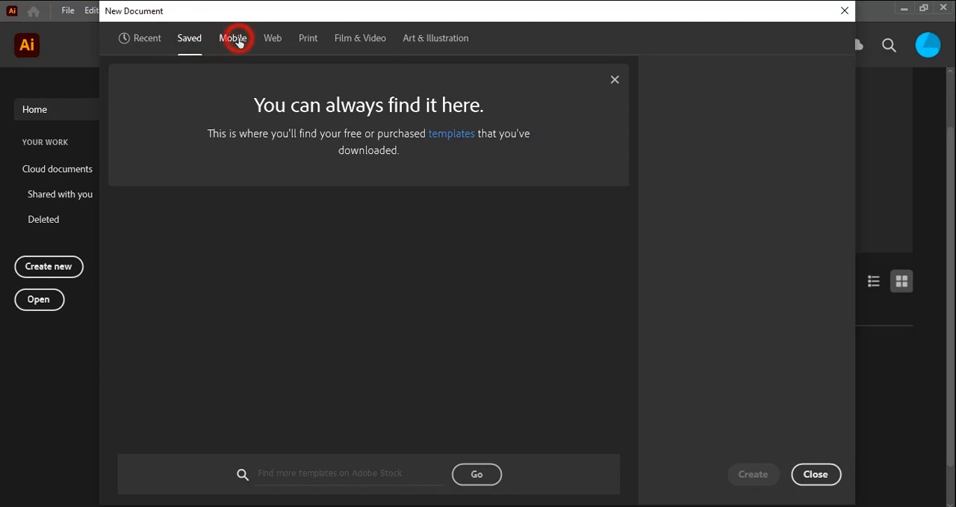
pyautogui.click(233, 39)
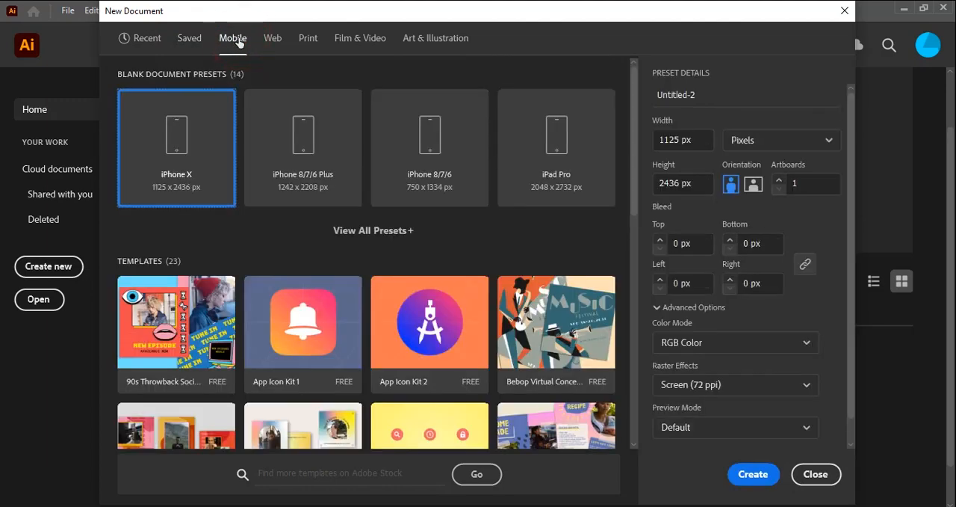
pyautogui.moveTo(257, 42)
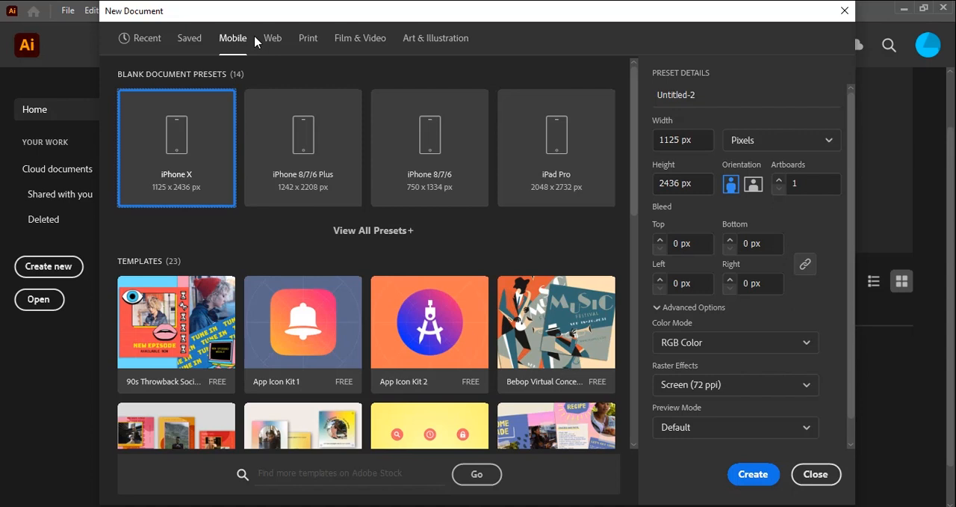
# Step: Browse the Web, Print, Film & Video and Art & Illustration preset categories
pyautogui.click(272, 37)
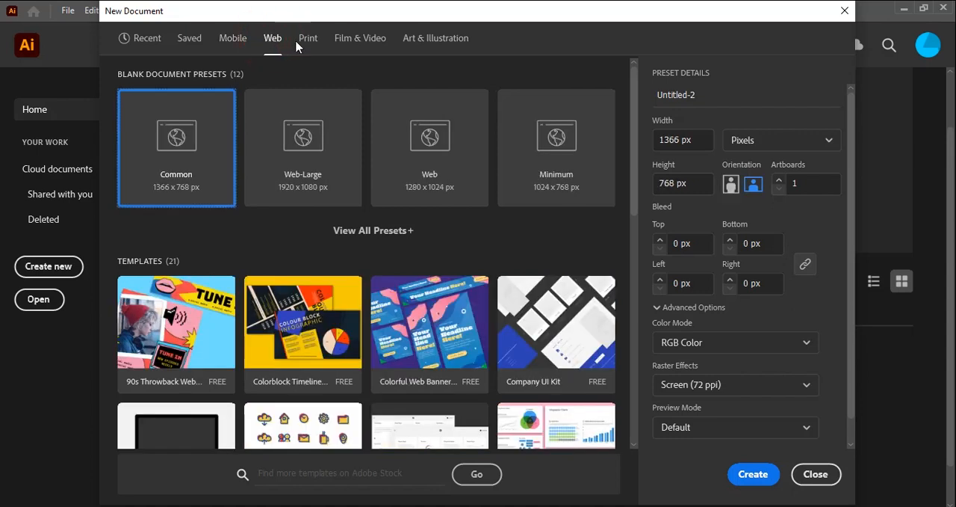
pyautogui.moveTo(320, 58)
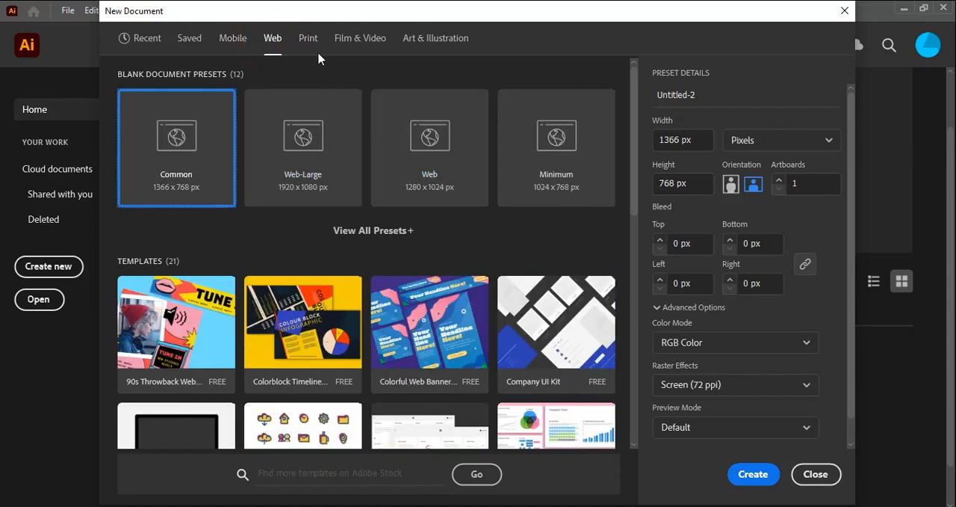
pyautogui.click(308, 37)
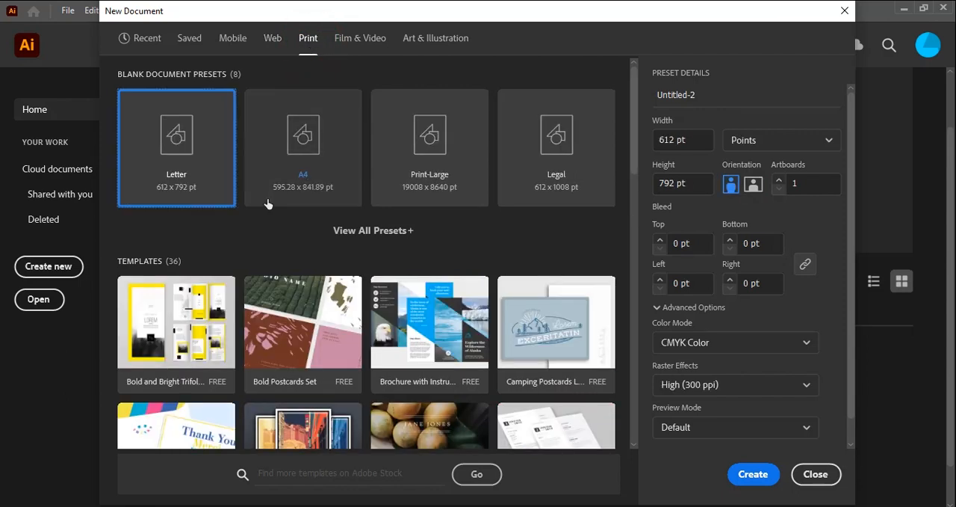
pyautogui.moveTo(198, 190)
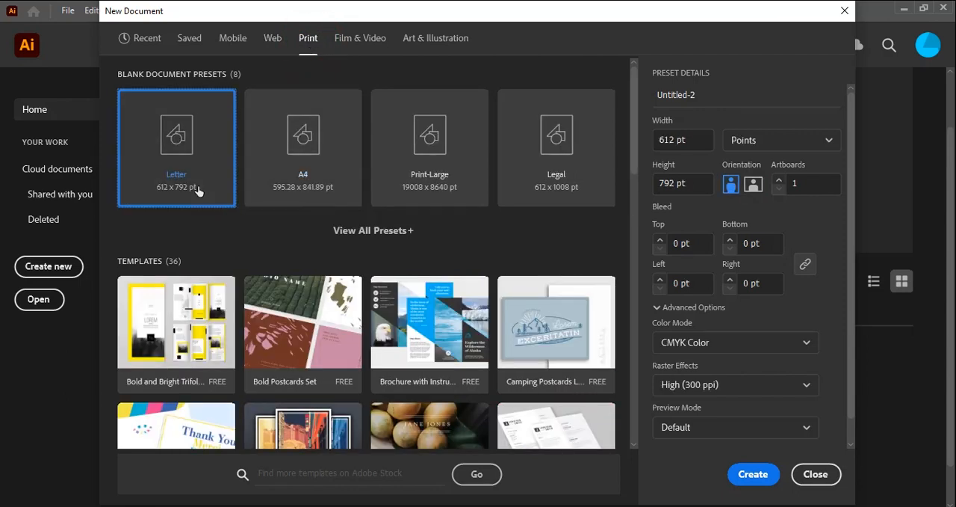
pyautogui.moveTo(556, 179)
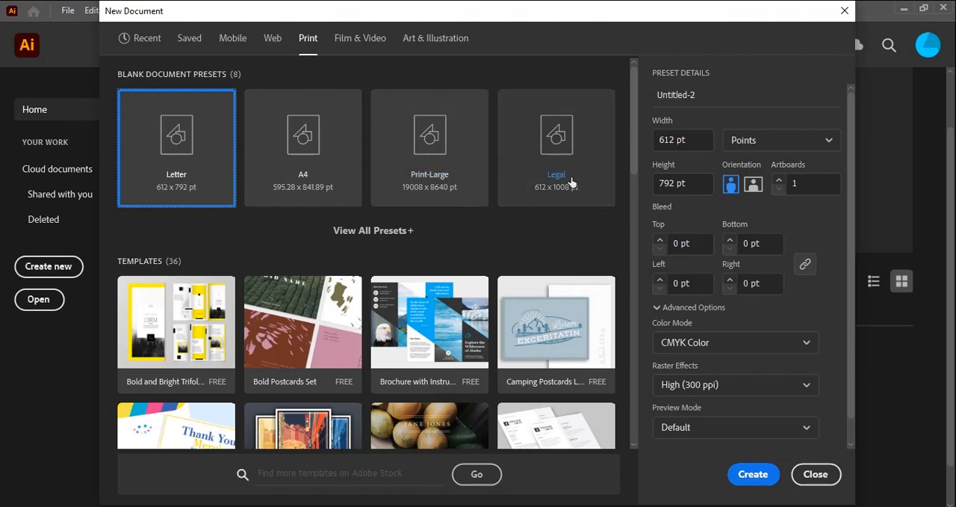
pyautogui.click(359, 37)
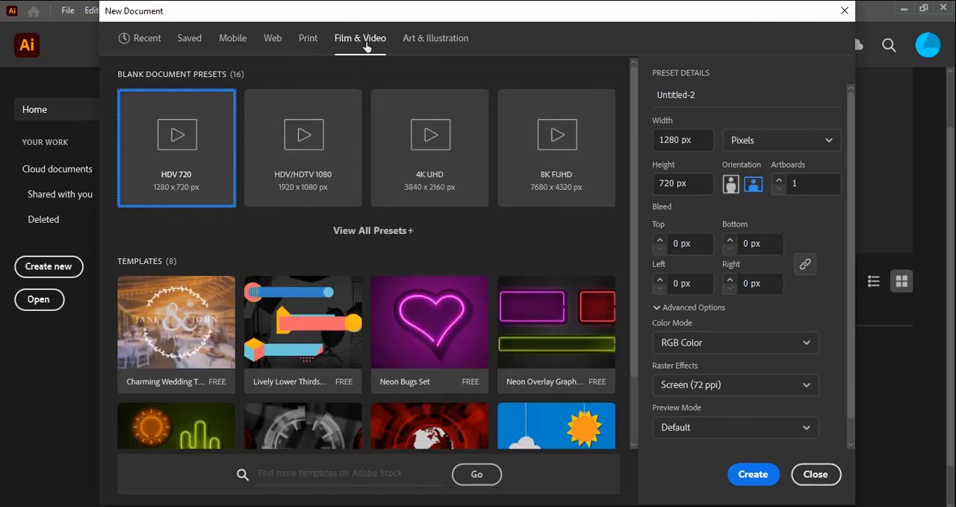
pyautogui.moveTo(436, 38)
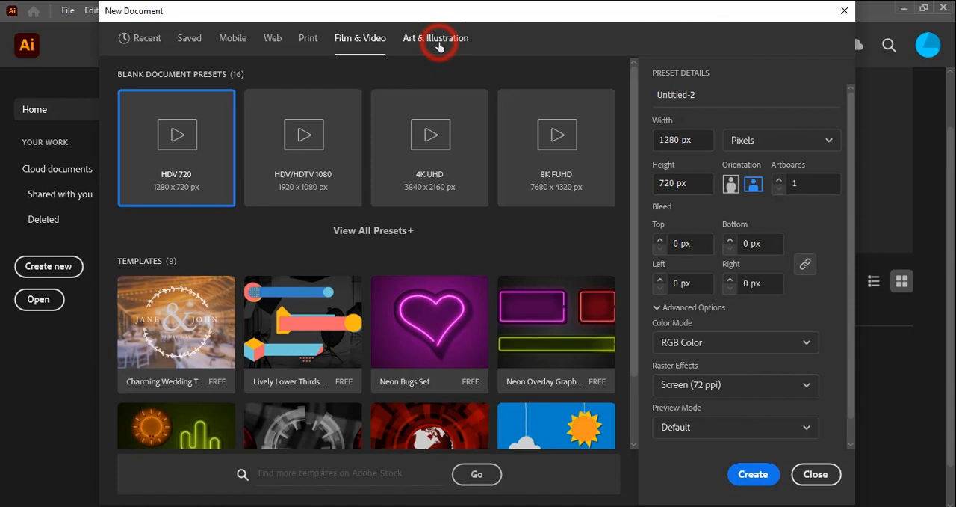
pyautogui.click(437, 39)
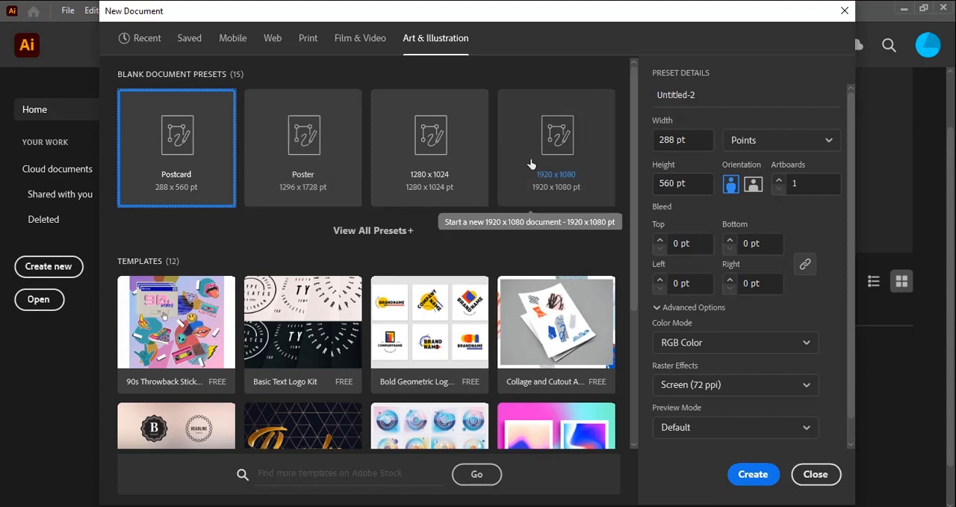
pyautogui.click(679, 141)
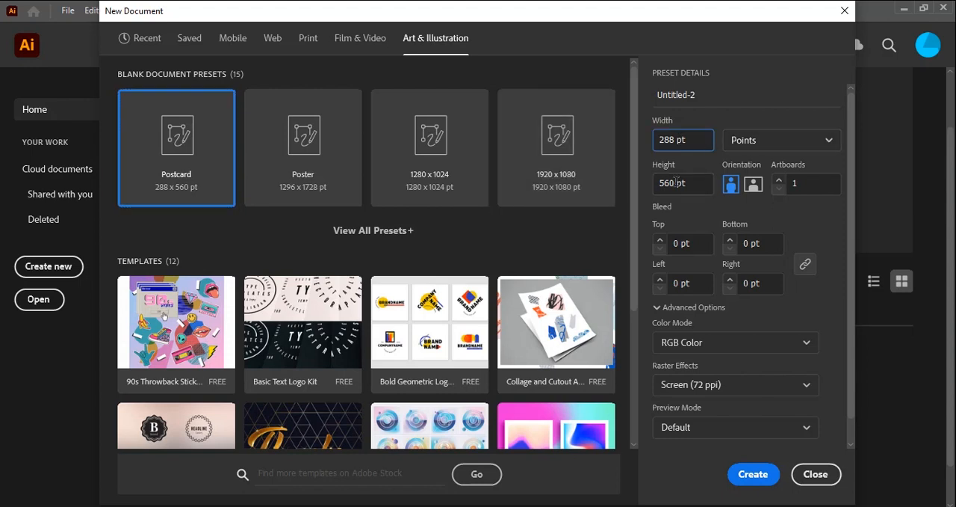
# Step: Set the document to 500 × 500 pixels in portrait orientation with one artboard
pyautogui.click(681, 140)
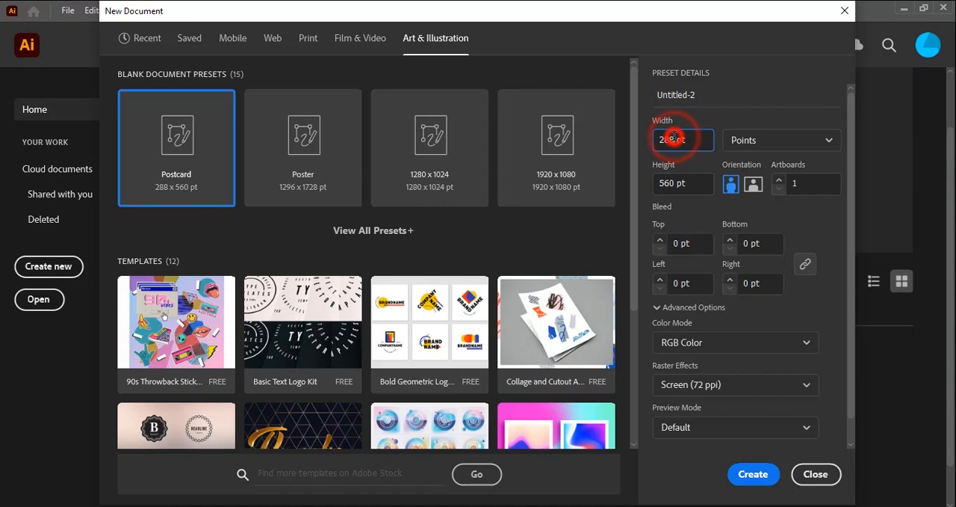
pyautogui.write('5')
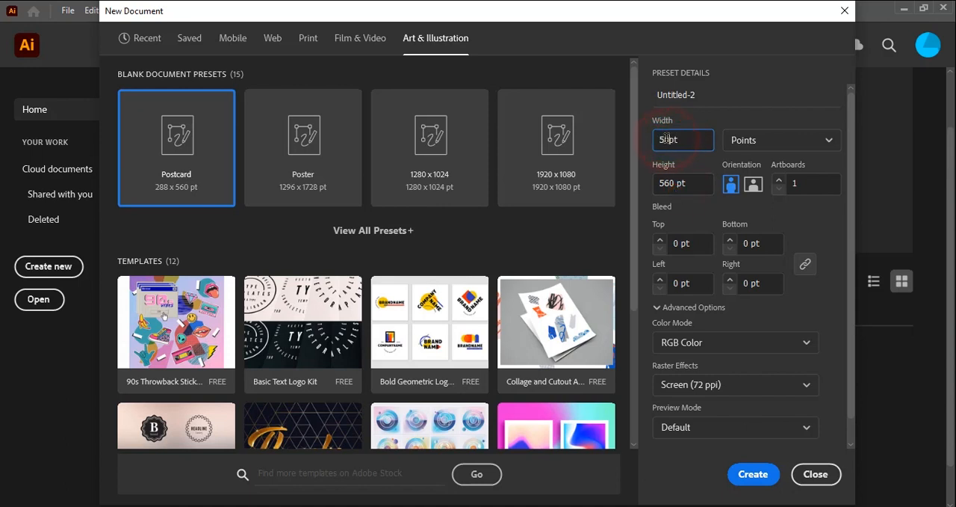
pyautogui.click(780, 140)
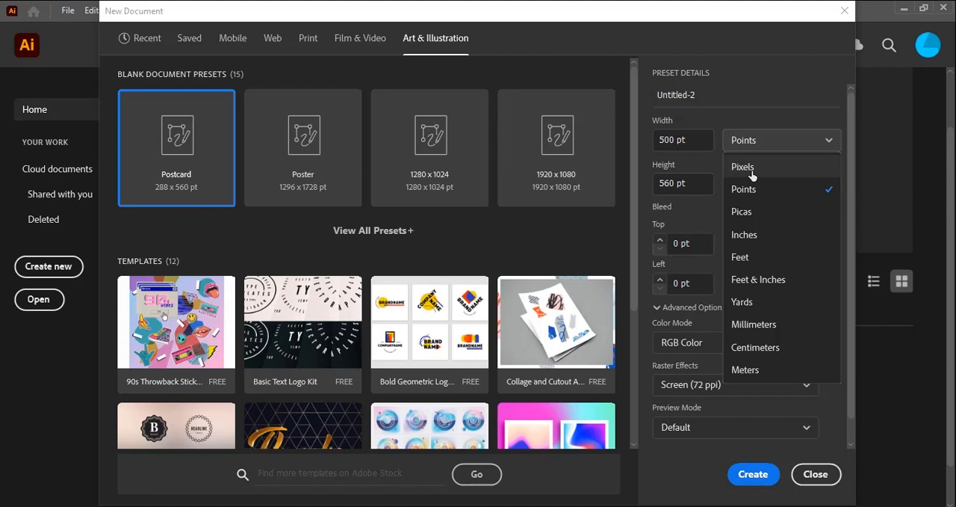
pyautogui.moveTo(753, 175)
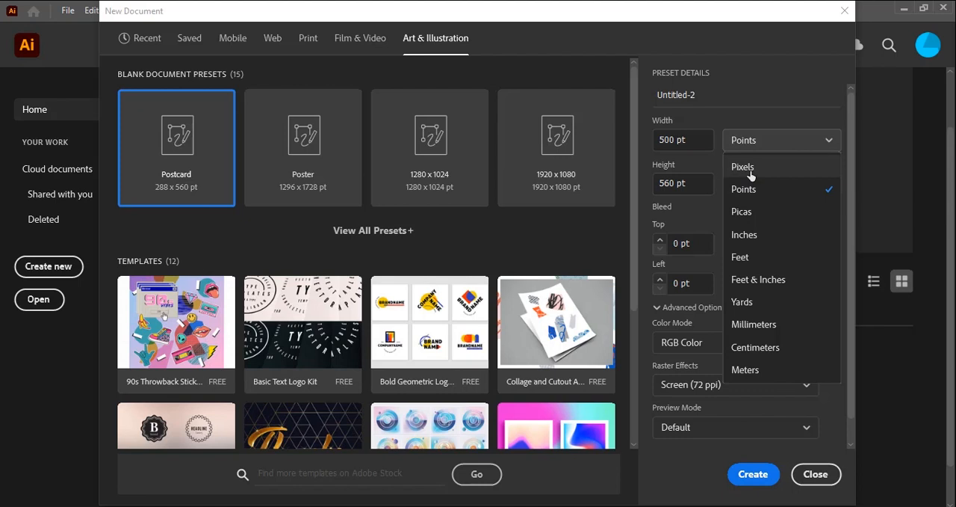
pyautogui.click(742, 166)
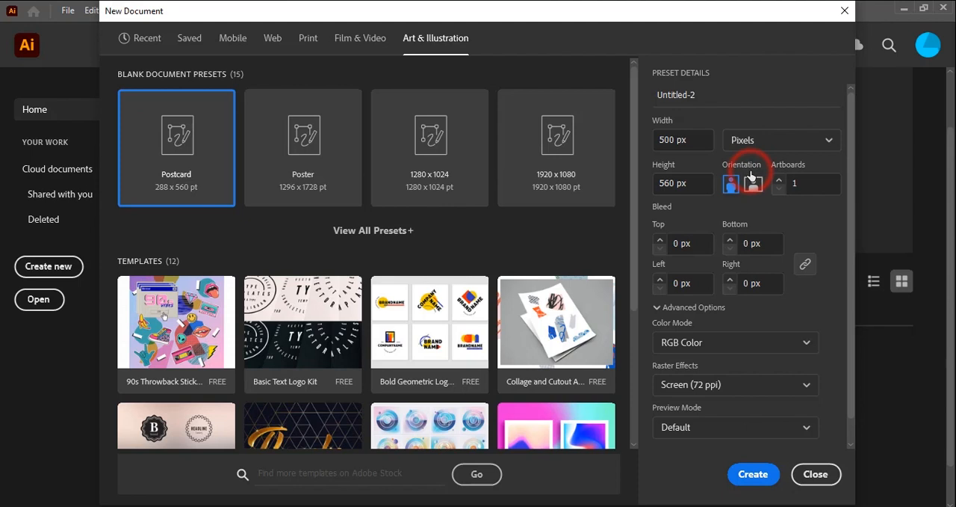
pyautogui.click(732, 184)
pyautogui.write('500')
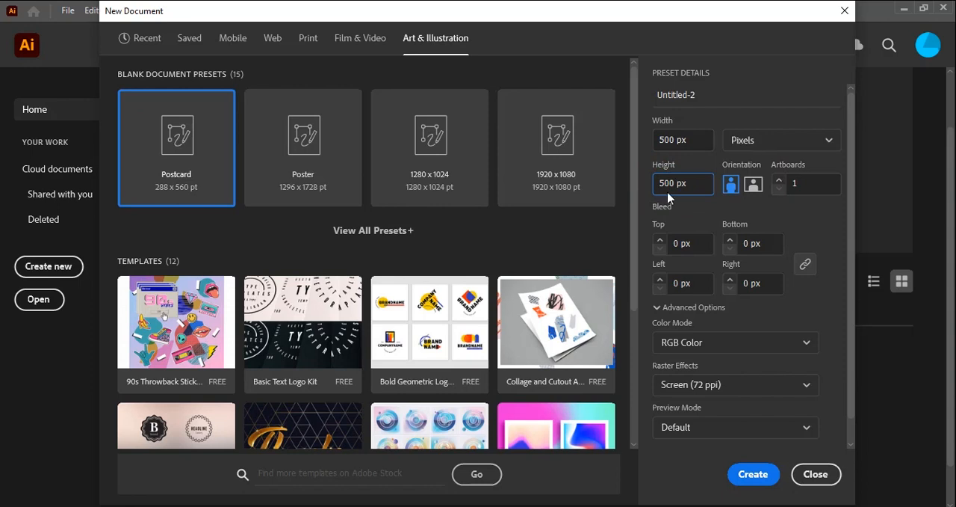
pyautogui.moveTo(687, 226)
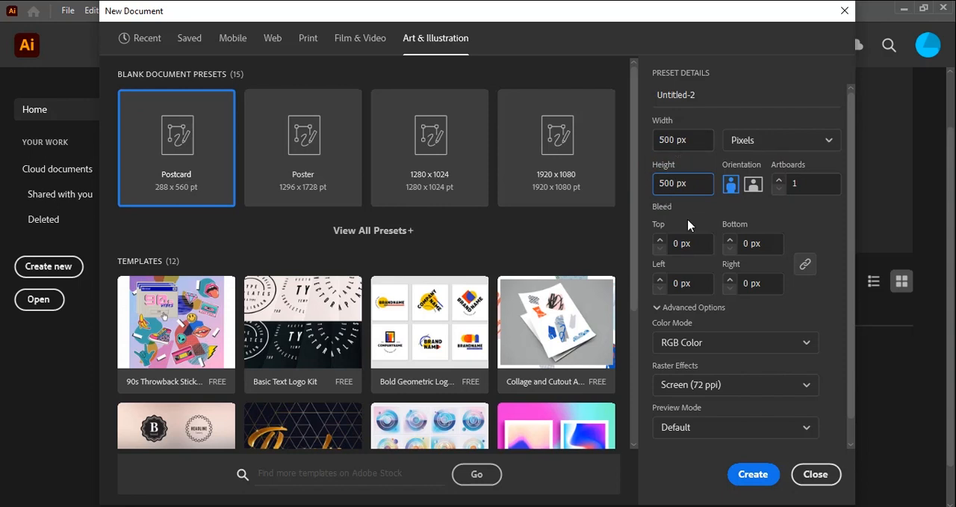
pyautogui.click(753, 184)
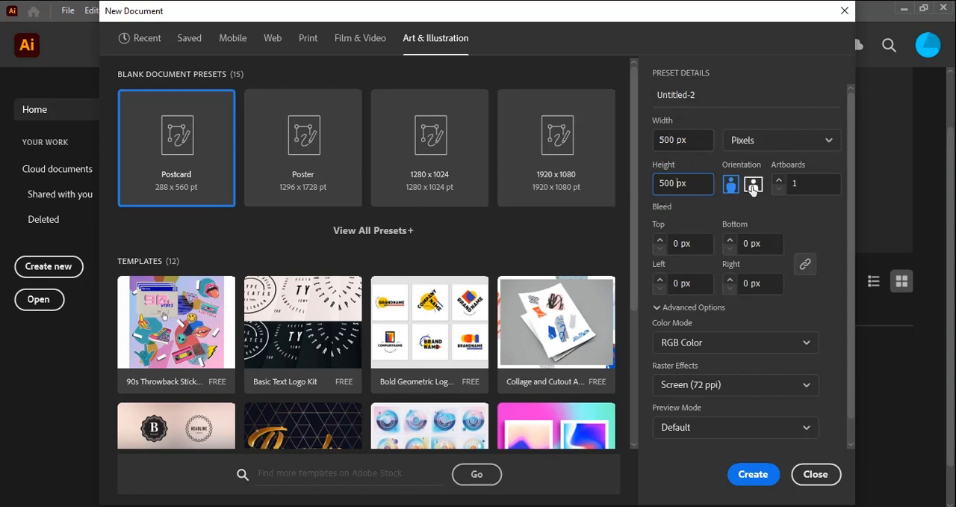
pyautogui.click(754, 184)
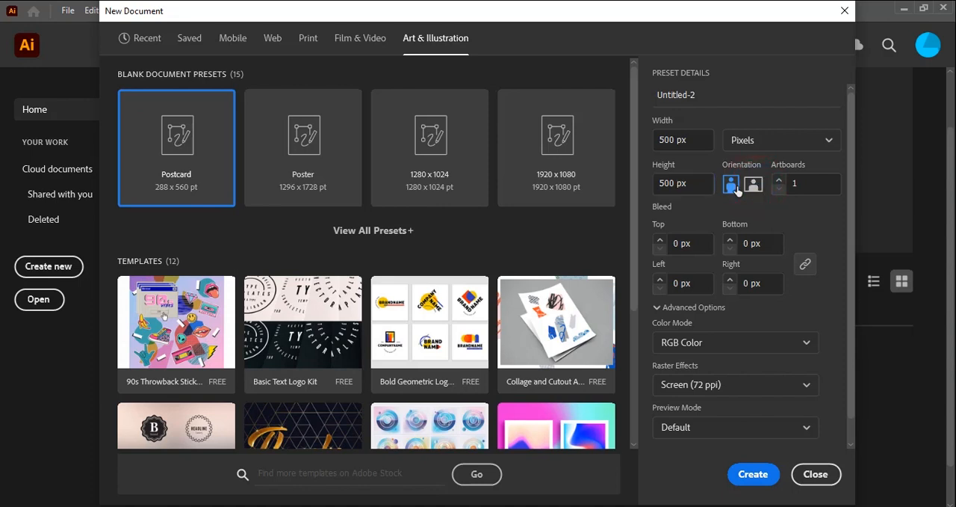
pyautogui.click(807, 184)
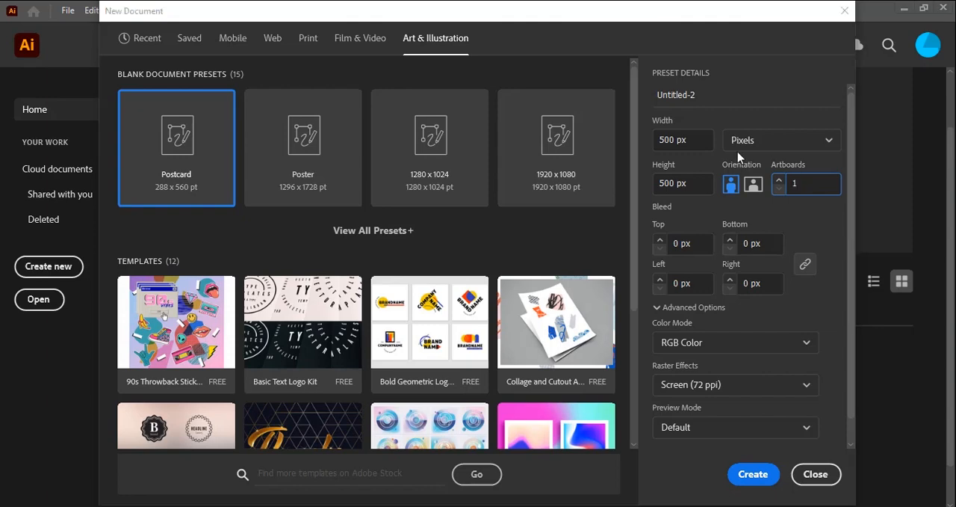
pyautogui.click(753, 474)
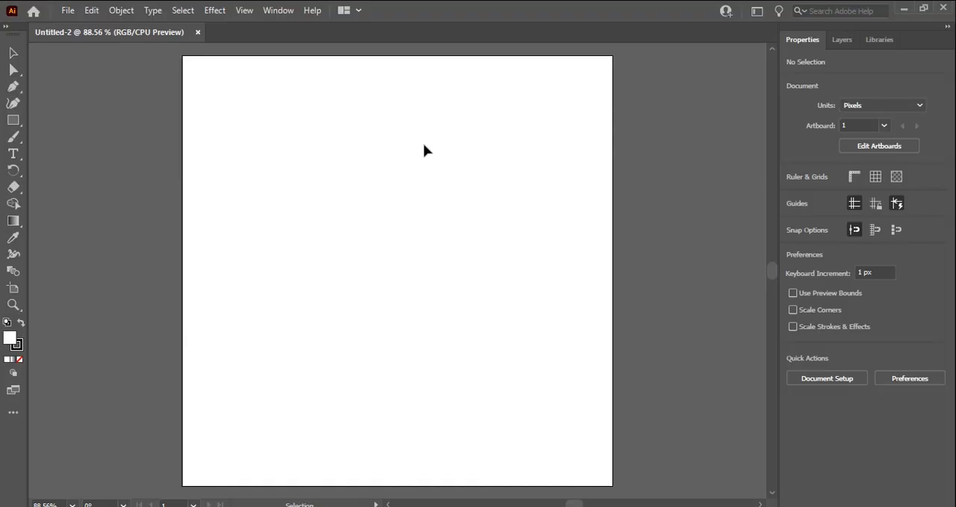
pyautogui.moveTo(356, 194)
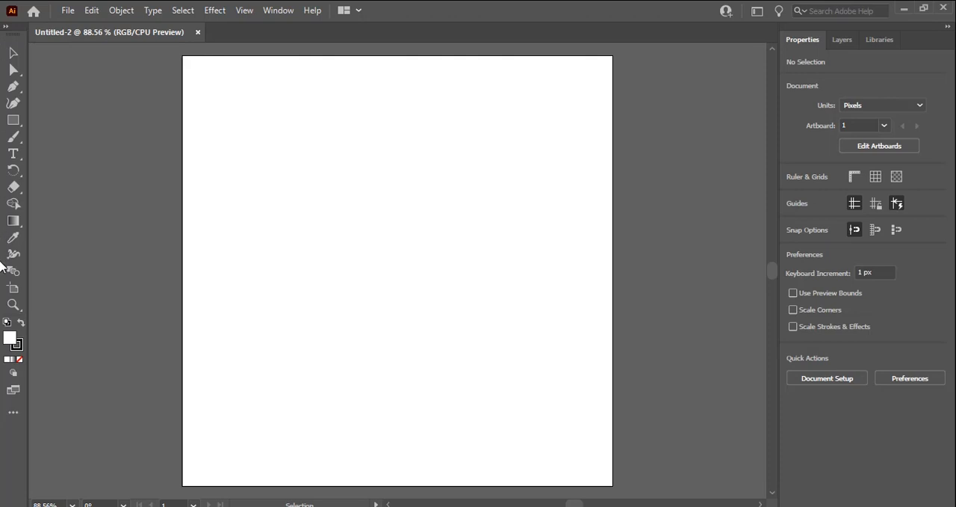
pyautogui.moveTo(12, 53)
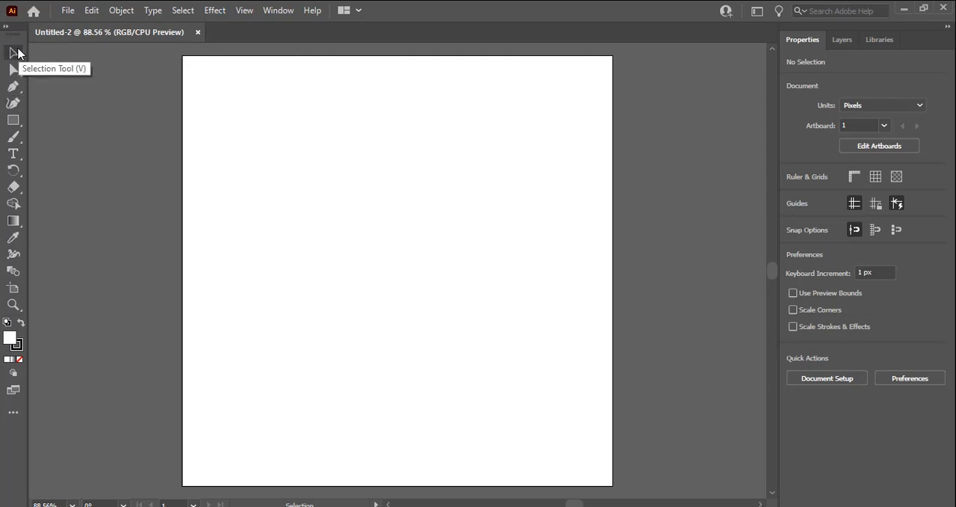
pyautogui.moveTo(312, 15)
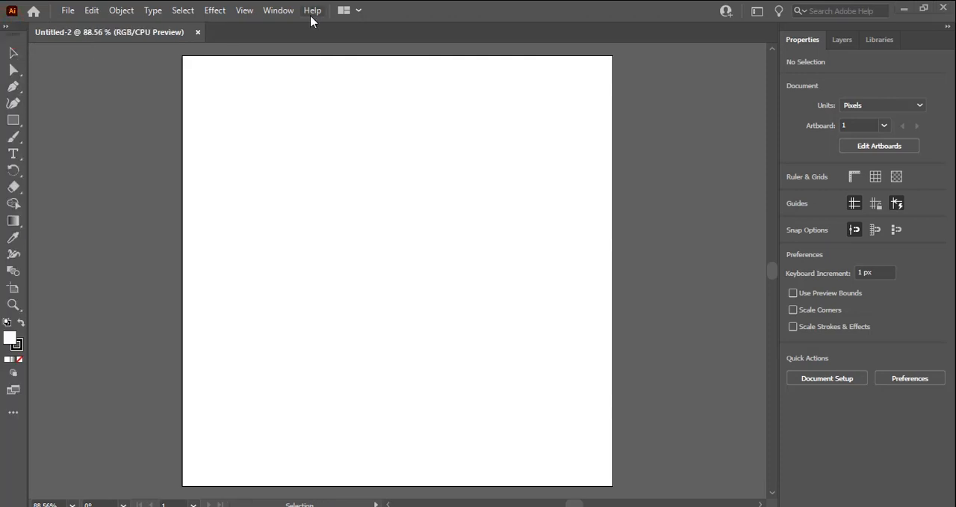
pyautogui.moveTo(67, 9)
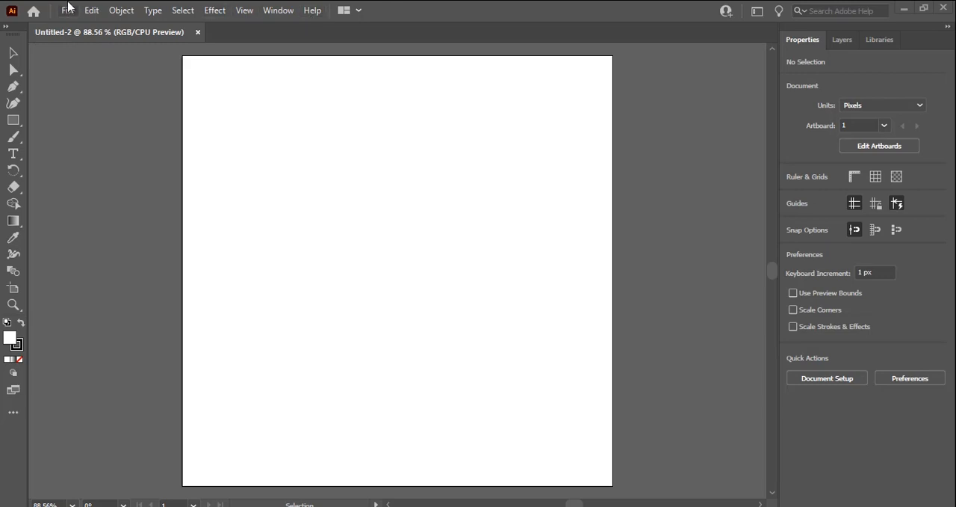
# Step: Browse the File, Edit, Object and Effect menus in turn
pyautogui.click(69, 9)
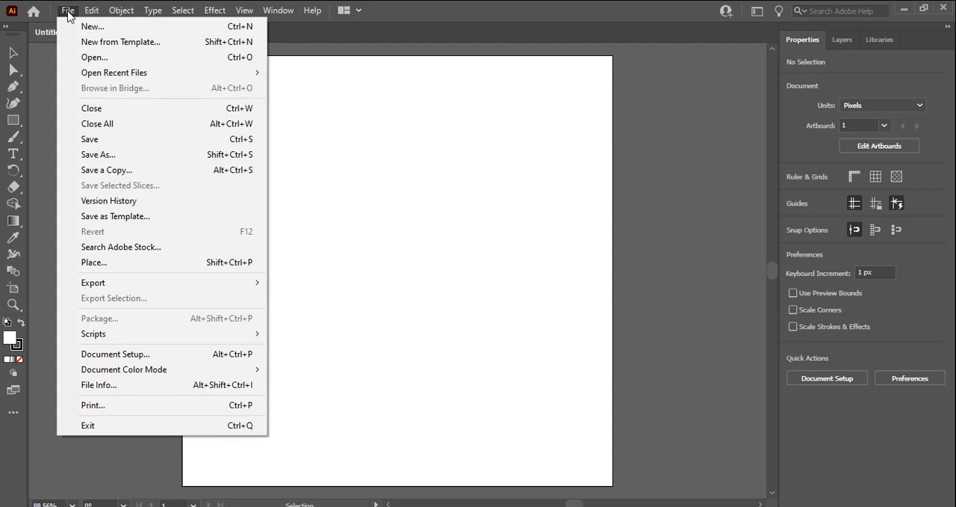
pyautogui.click(91, 9)
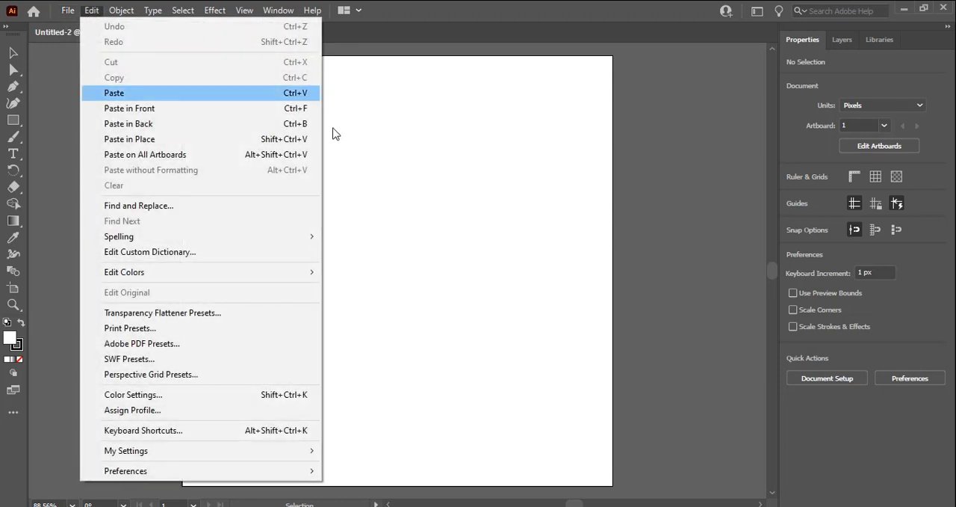
pyautogui.click(121, 9)
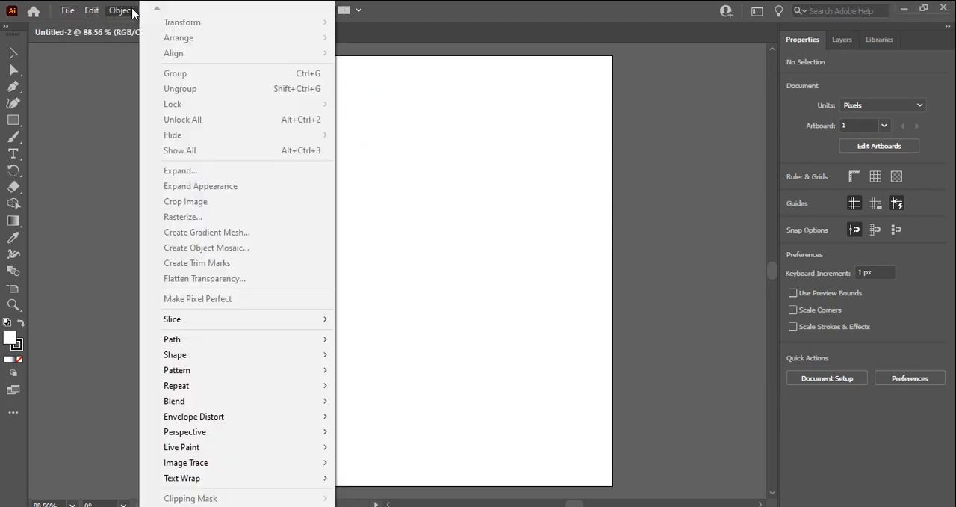
pyautogui.moveTo(138, 64)
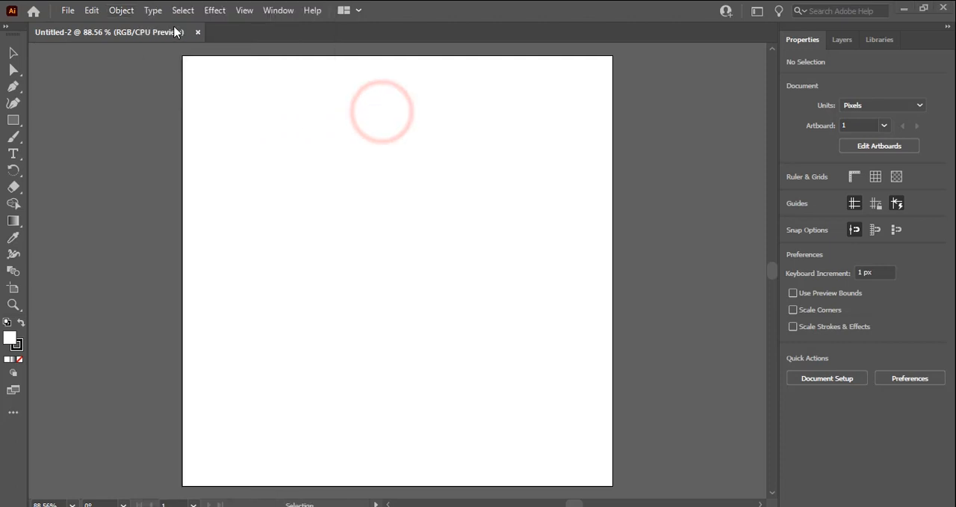
pyautogui.click(215, 9)
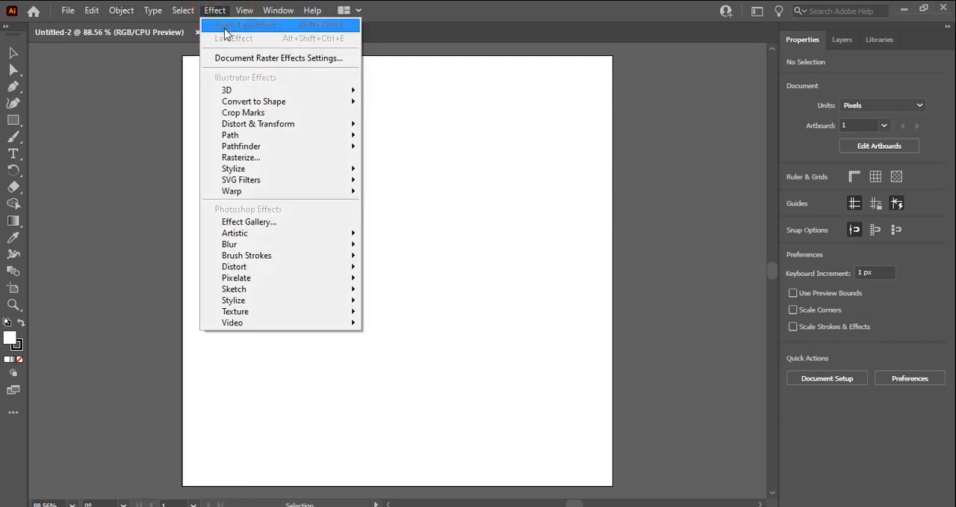
pyautogui.moveTo(261, 88)
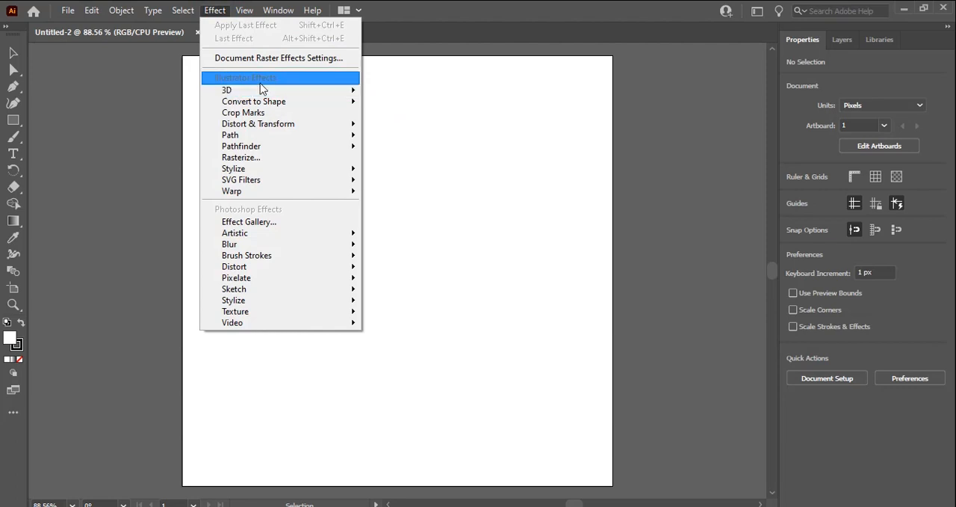
pyautogui.click(244, 9)
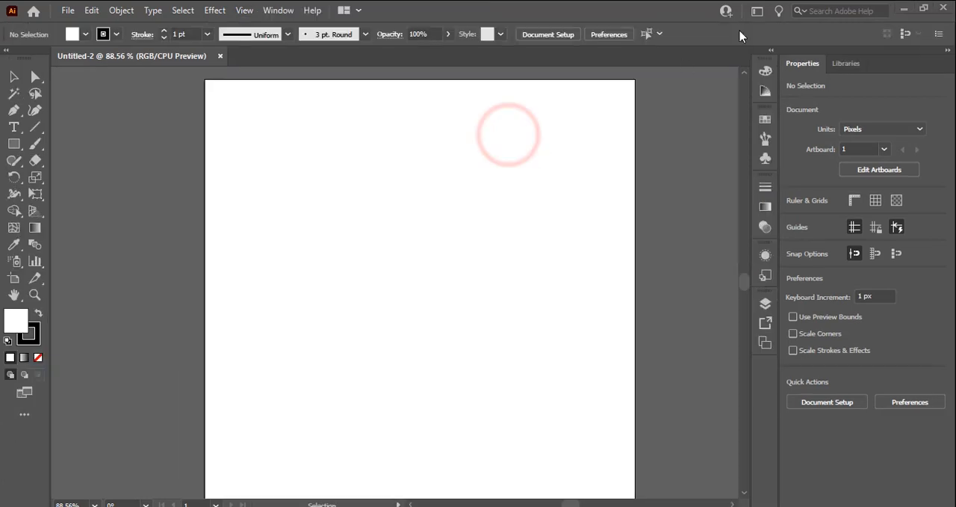
# Step: Show the Color Guide and Symbols panels, then switch to Untitled-1
pyautogui.click(756, 11)
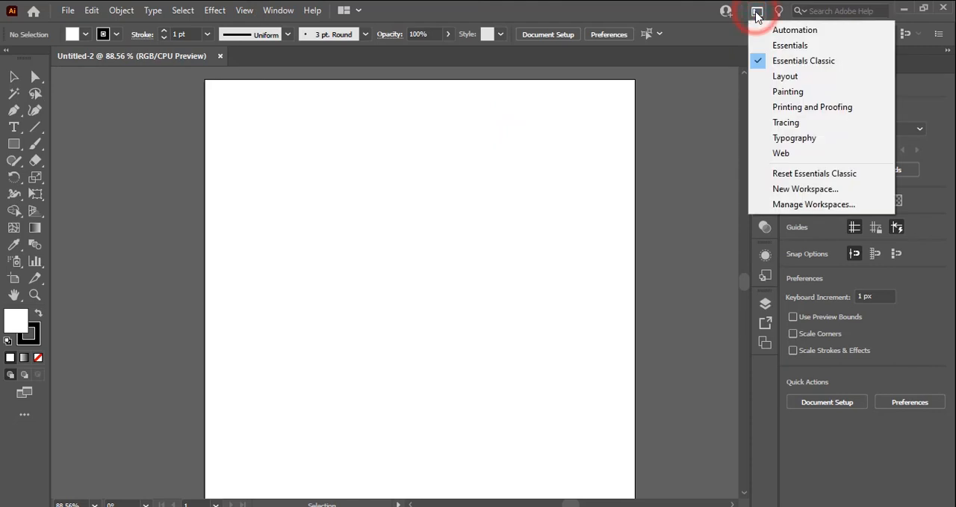
pyautogui.moveTo(795, 30)
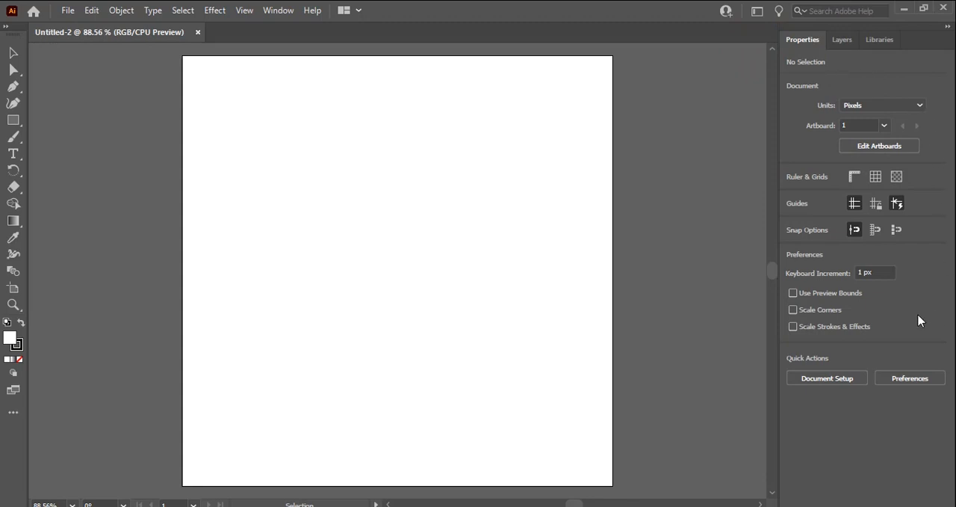
pyautogui.click(758, 11)
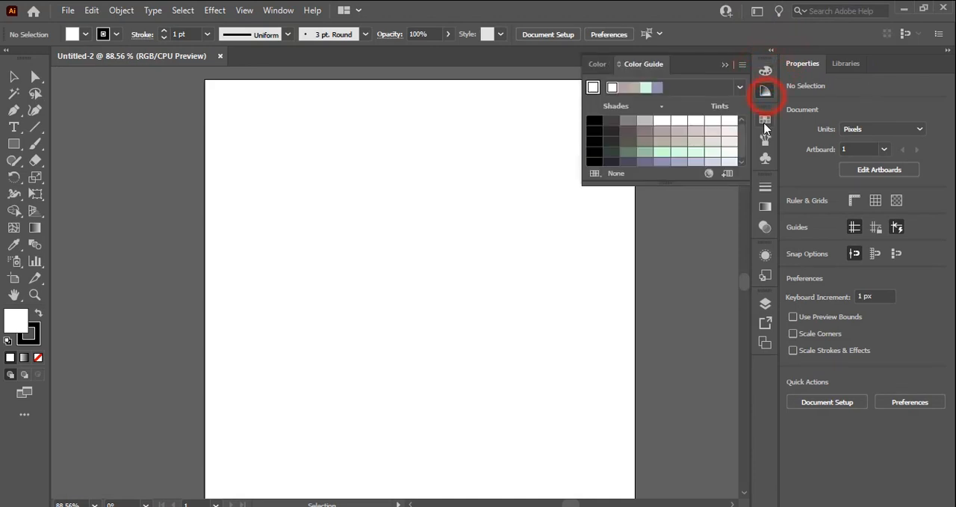
pyautogui.click(765, 91)
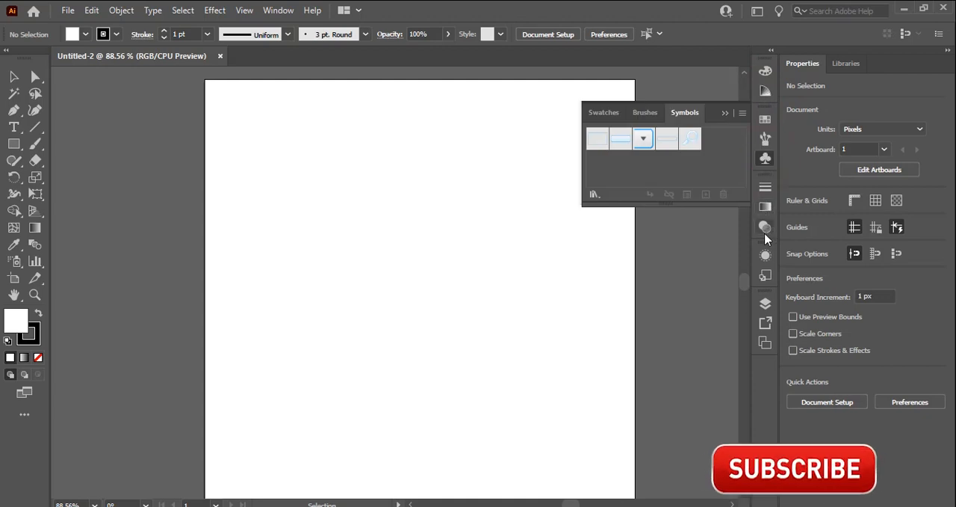
pyautogui.click(794, 469)
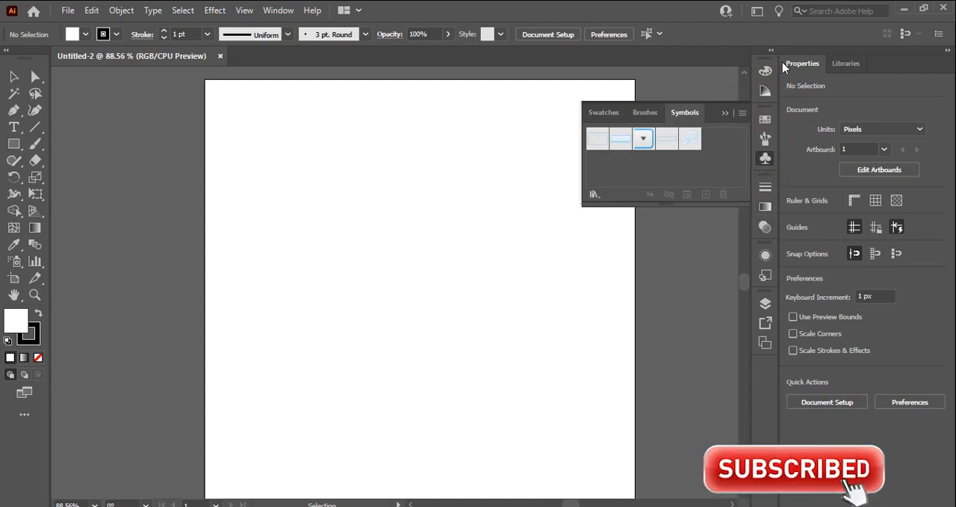
pyautogui.click(756, 11)
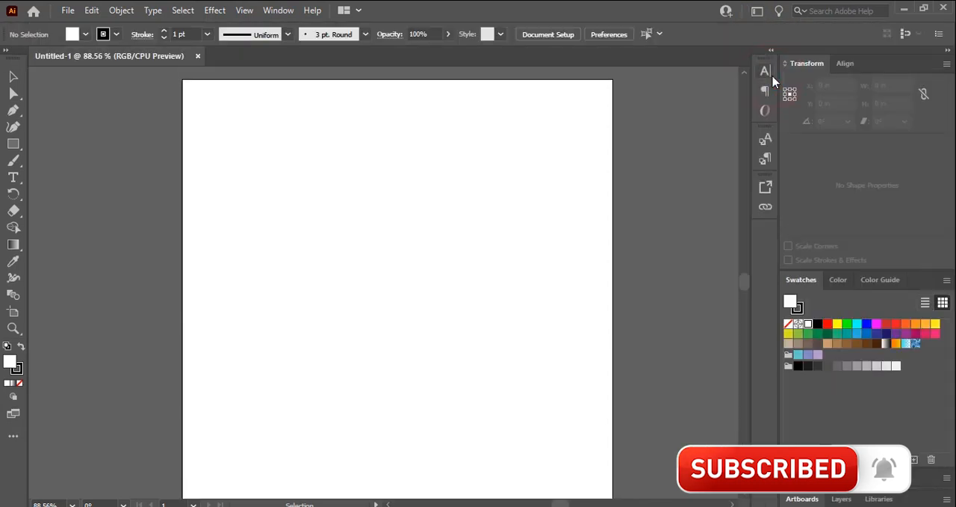
# Step: Show the Gradient, Properties and Character Styles panels, then return to Untitled-2 with Layers open
pyautogui.click(756, 12)
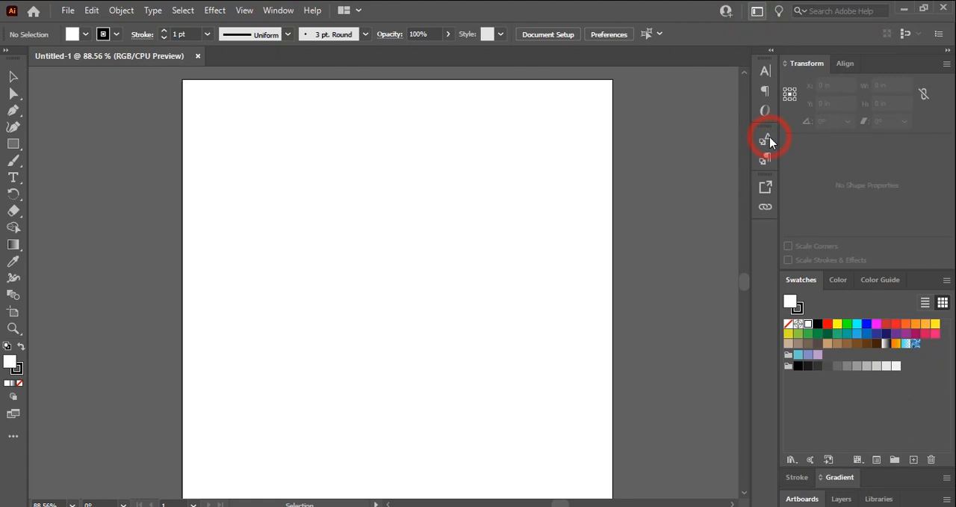
pyautogui.click(765, 138)
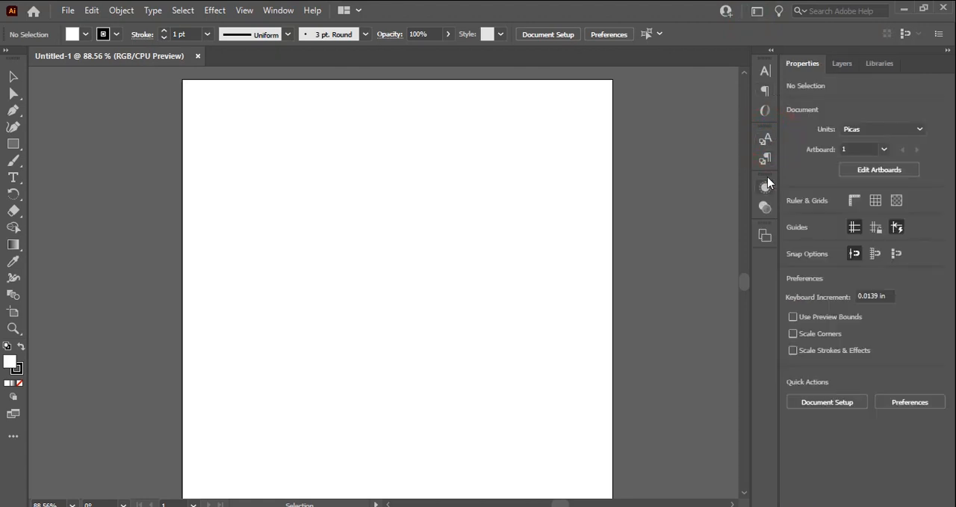
pyautogui.click(766, 72)
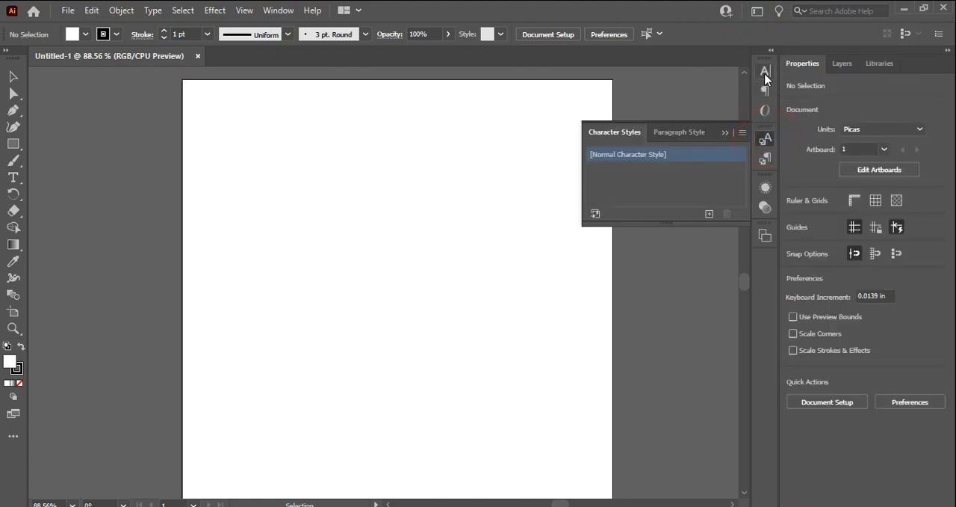
pyautogui.click(765, 69)
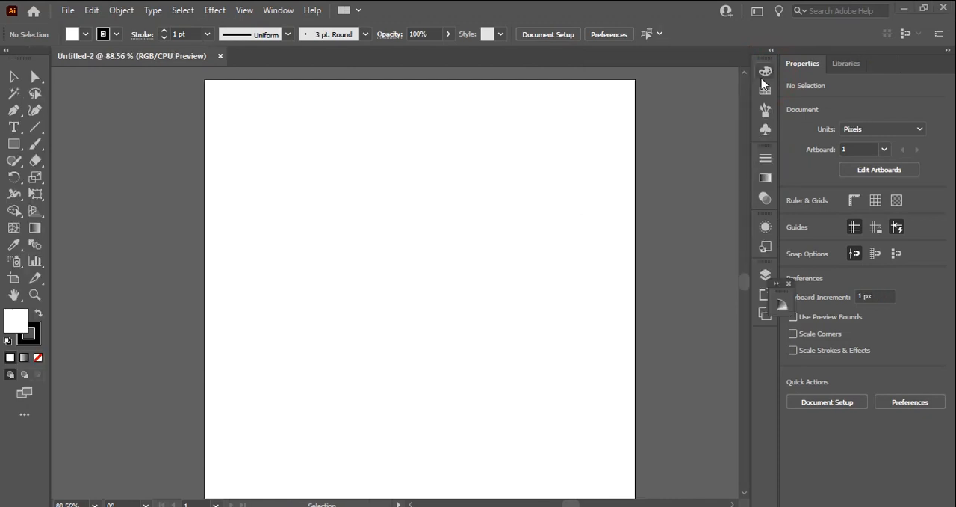
pyautogui.moveTo(765, 73)
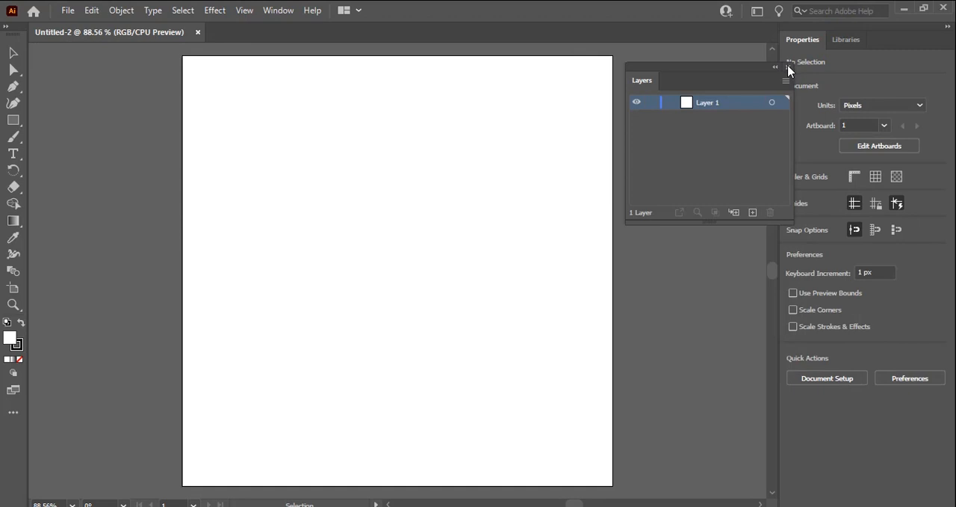
pyautogui.click(486, 129)
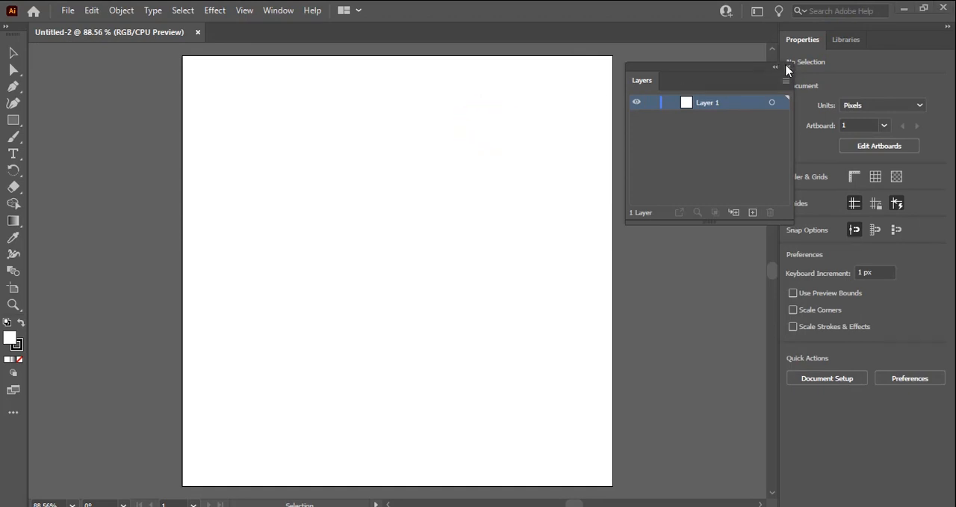
# Step: Show the Layers and Navigator panels from the Window menu
pyautogui.click(278, 9)
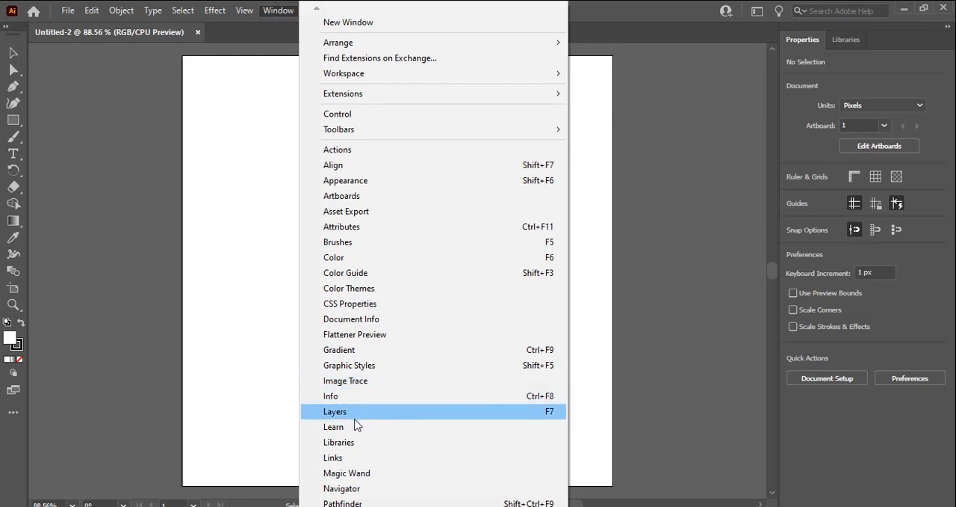
pyautogui.click(334, 411)
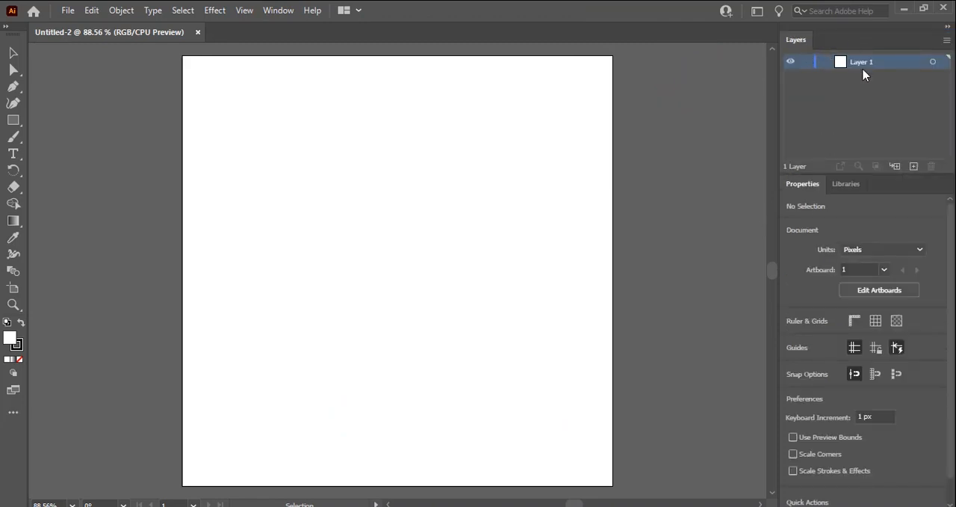
pyautogui.click(278, 9)
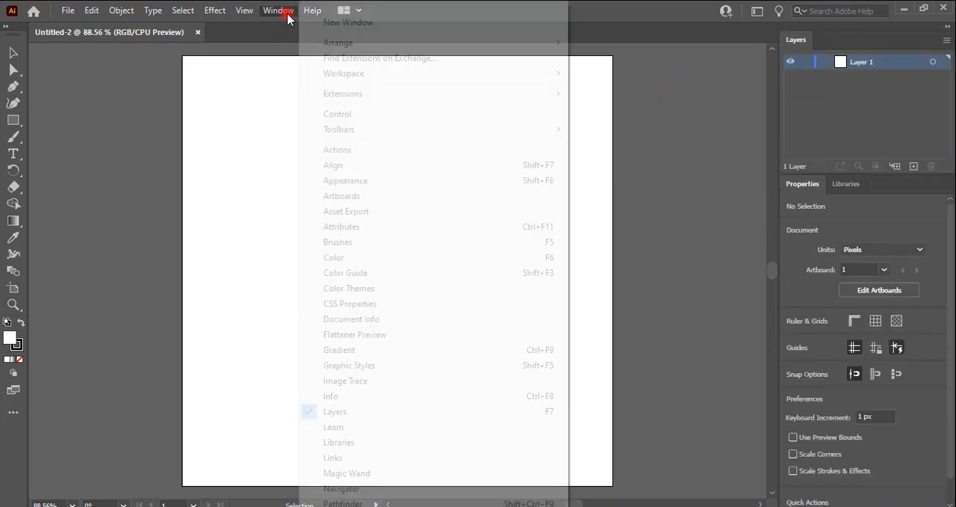
pyautogui.moveTo(373, 394)
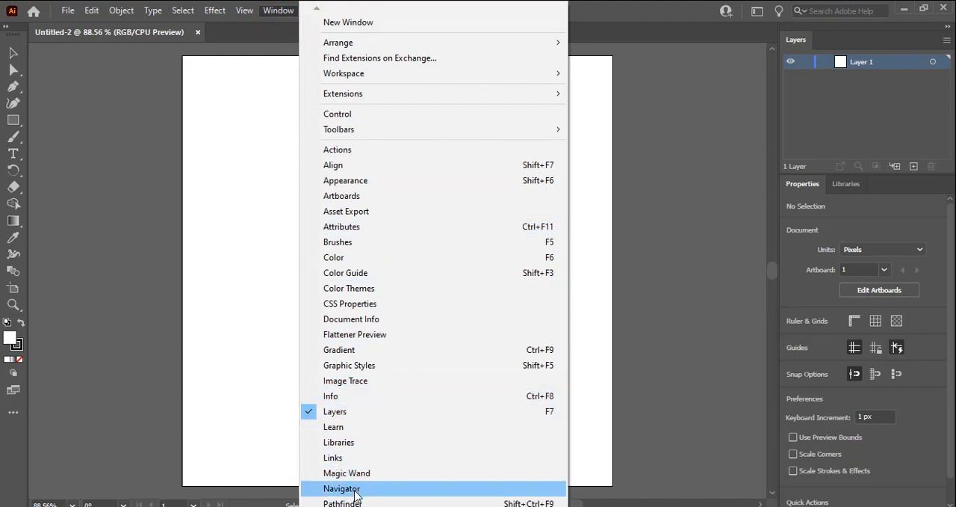
pyautogui.click(340, 487)
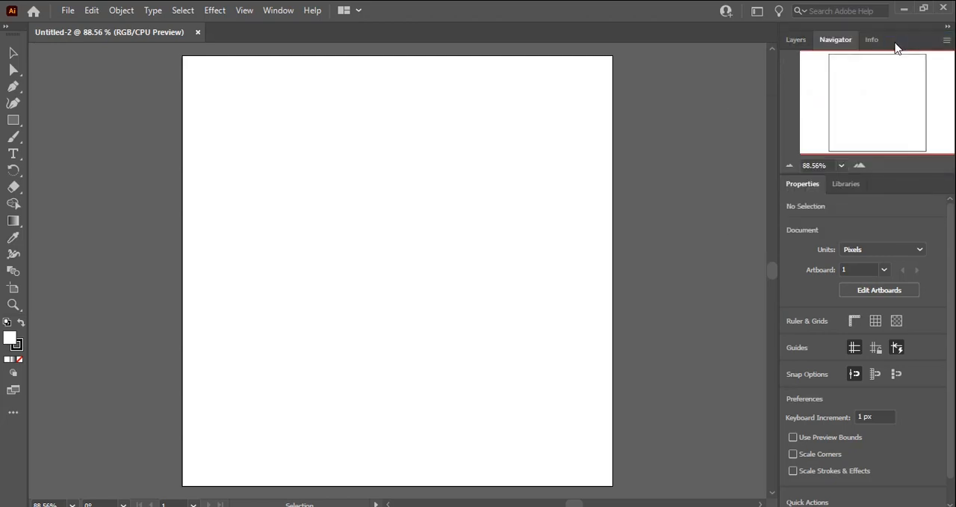
# Step: Show the Info and Gradient panels alongside them
pyautogui.click(873, 39)
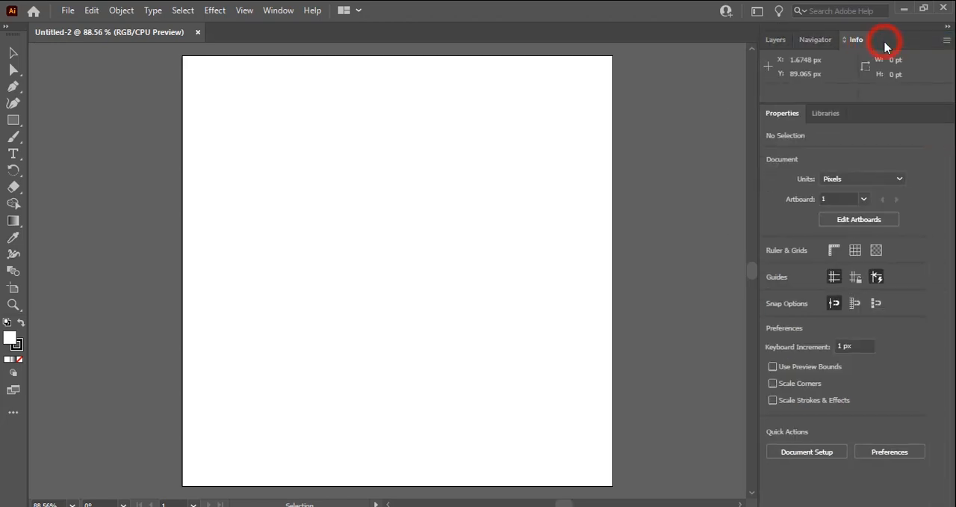
pyautogui.click(278, 9)
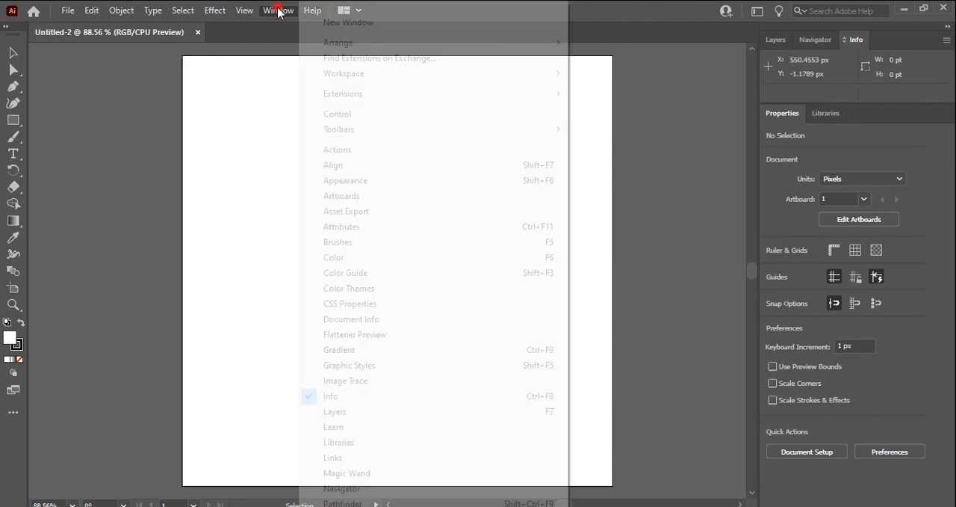
pyautogui.moveTo(339, 350)
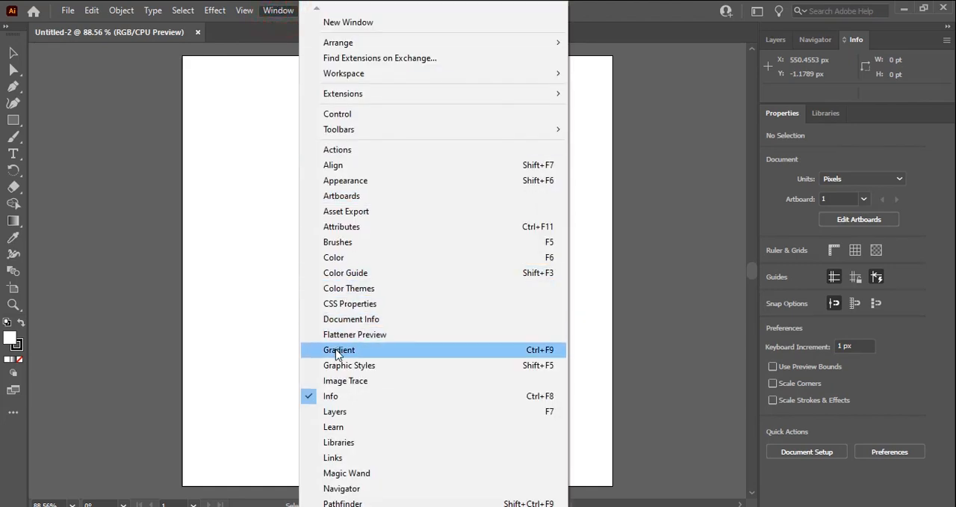
pyautogui.click(339, 349)
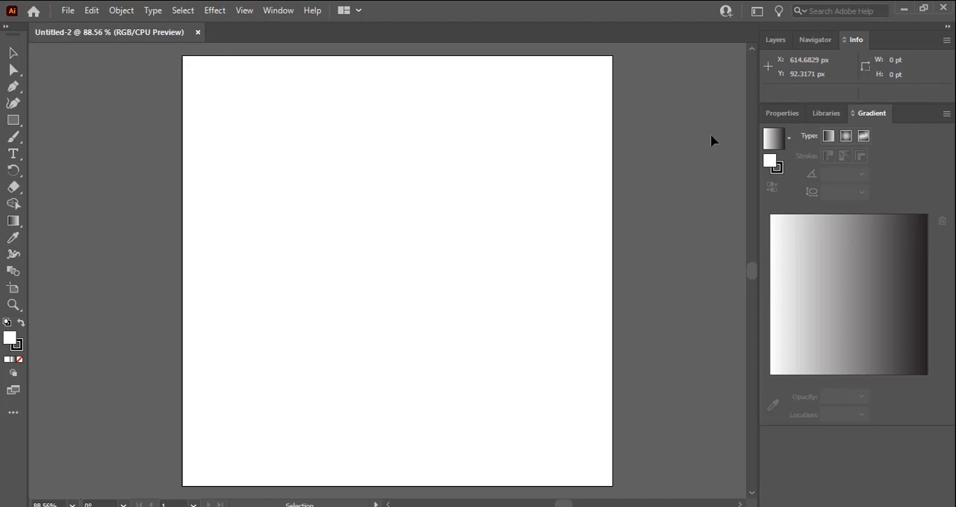
pyautogui.moveTo(517, 153)
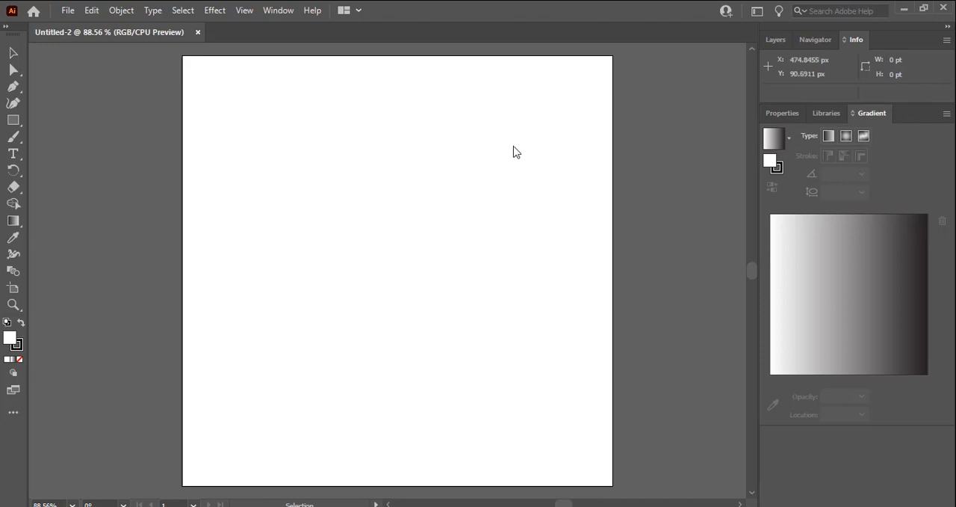
# Step: Drag the rectangle toward the artboard centre and leave nothing selected
pyautogui.click(840, 9)
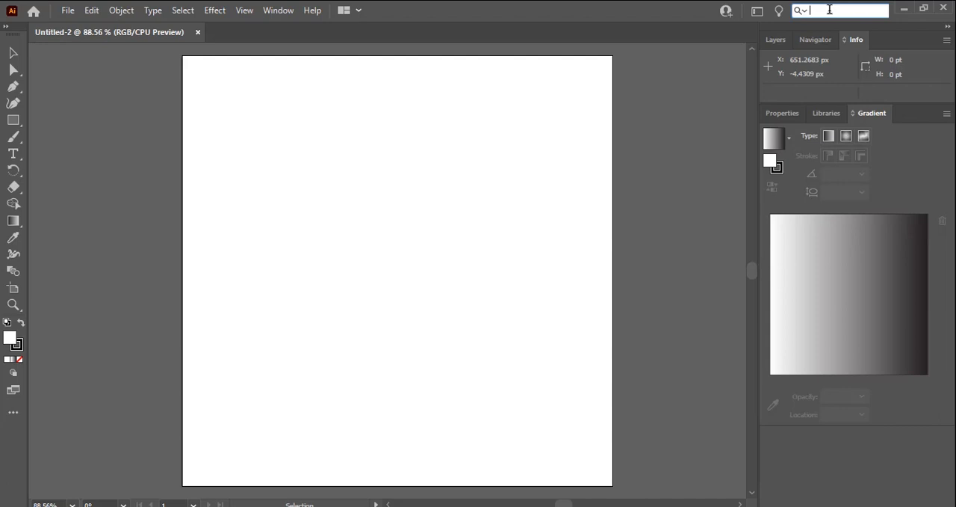
pyautogui.click(826, 113)
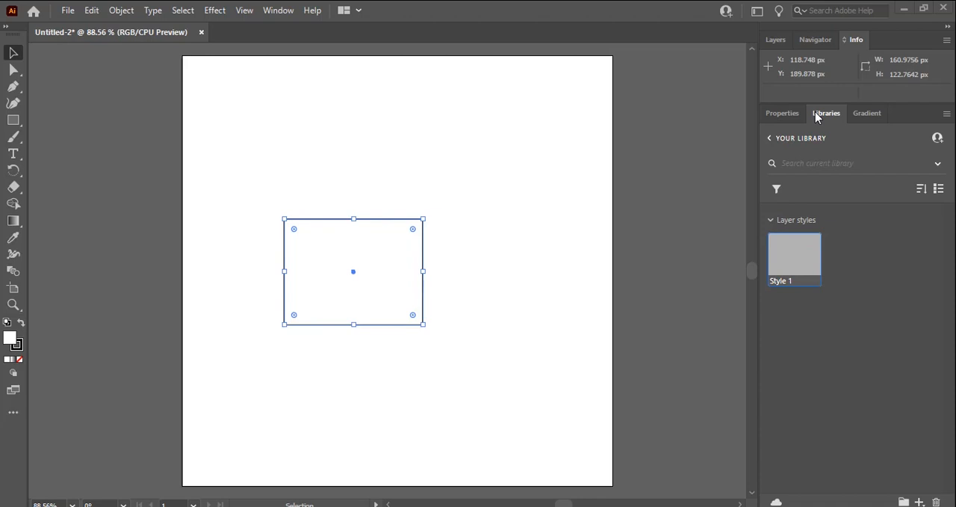
pyautogui.moveTo(366, 272)
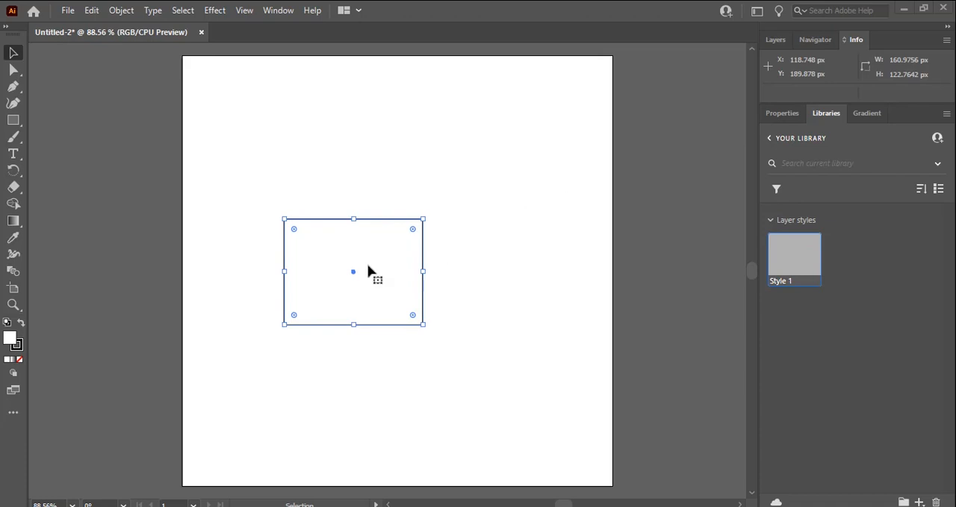
pyautogui.moveTo(353, 272); pyautogui.dragTo(552, 227)
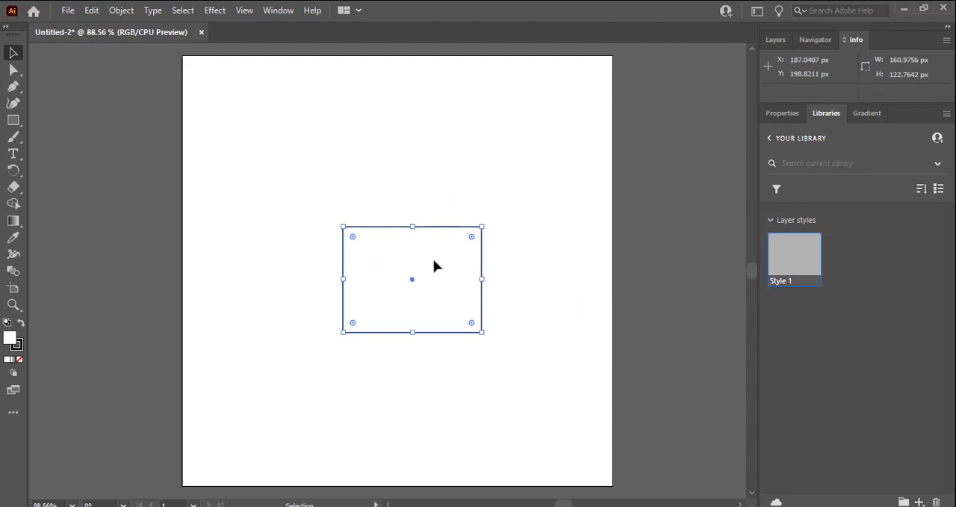
pyautogui.click(350, 9)
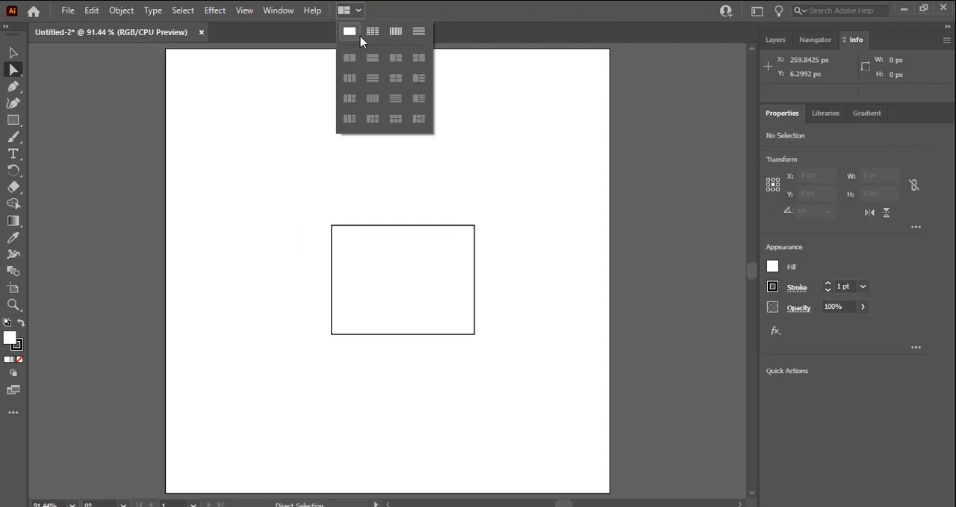
# Step: Create a new 500 × 500 px document with two artboards via File > New
pyautogui.click(68, 10)
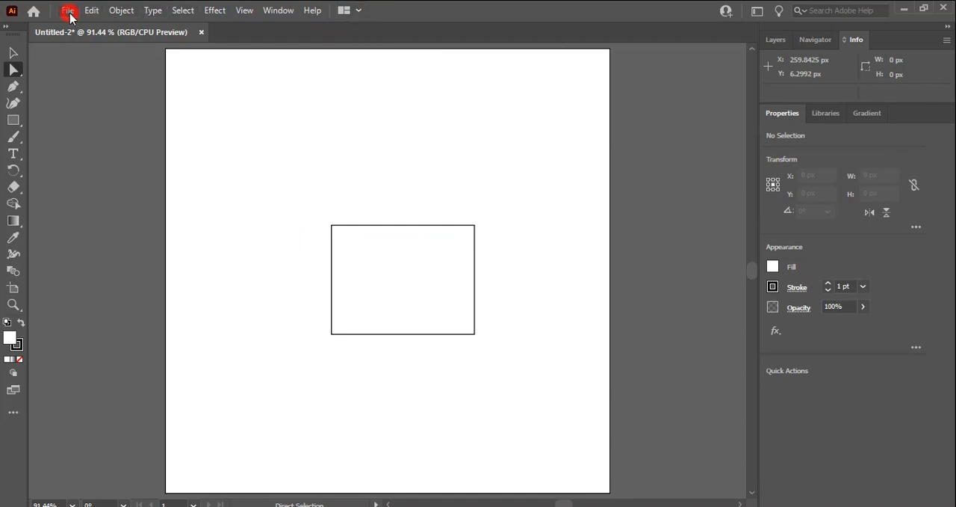
pyautogui.click(68, 9)
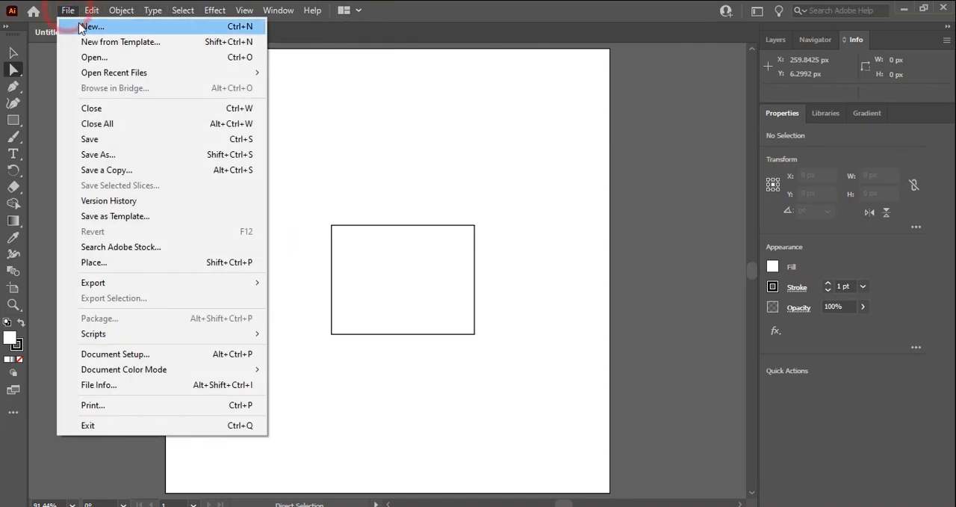
pyautogui.click(92, 27)
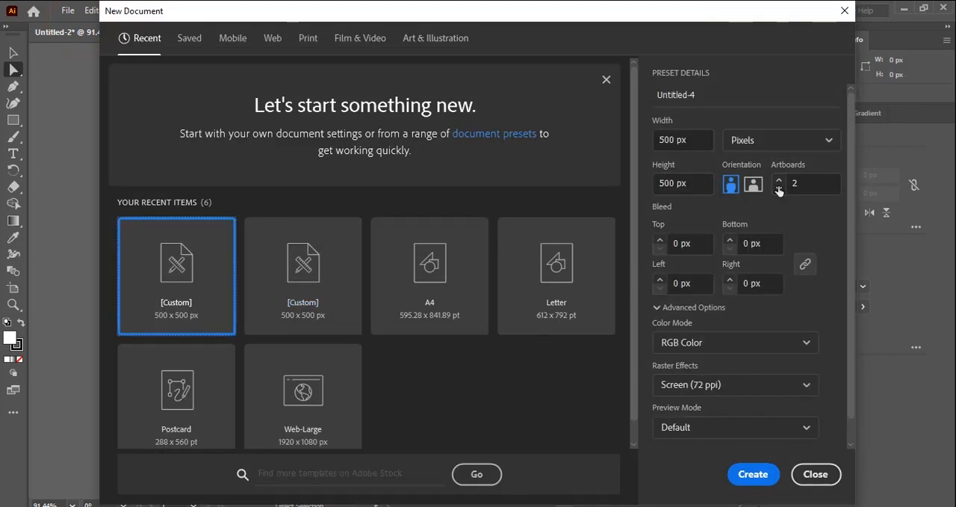
pyautogui.click(753, 473)
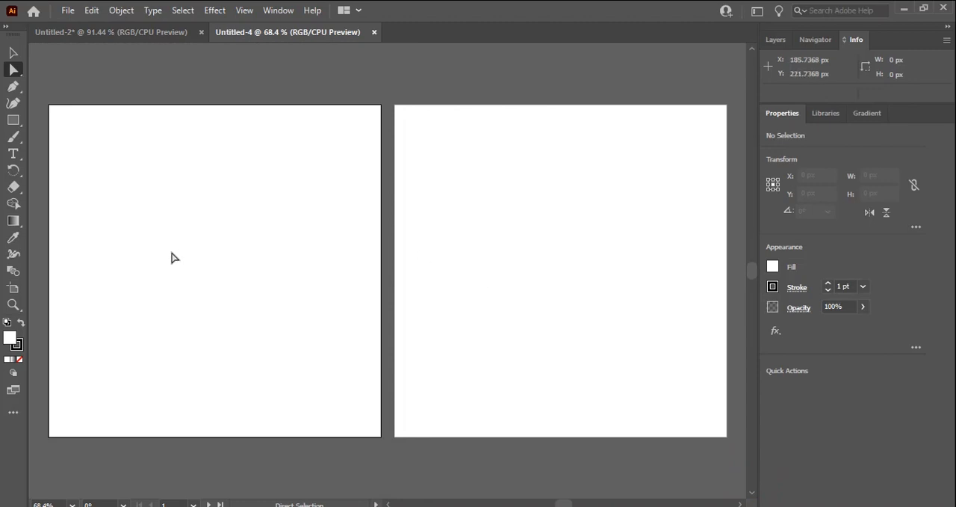
pyautogui.moveTo(197, 313)
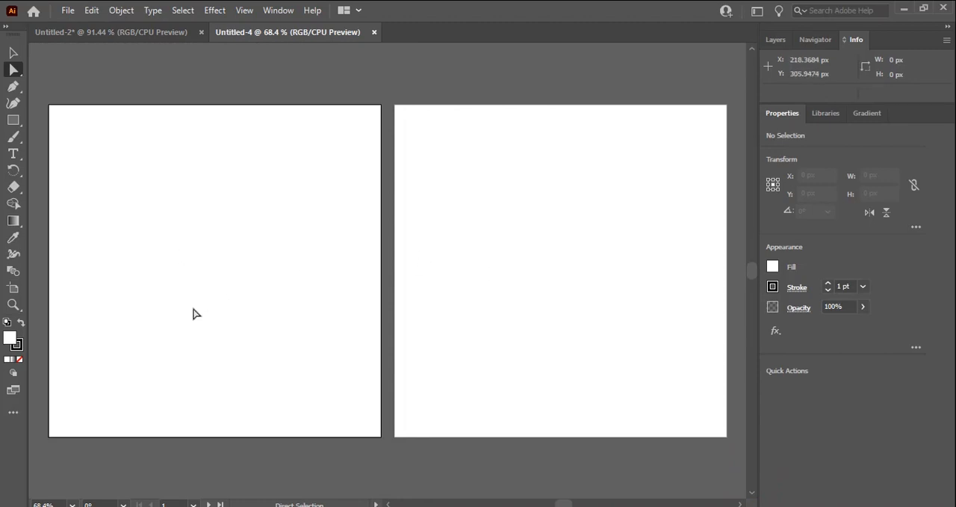
# Step: Check the document arrangement choices and toggle the transparency grid and rulers on and off
pyautogui.click(349, 10)
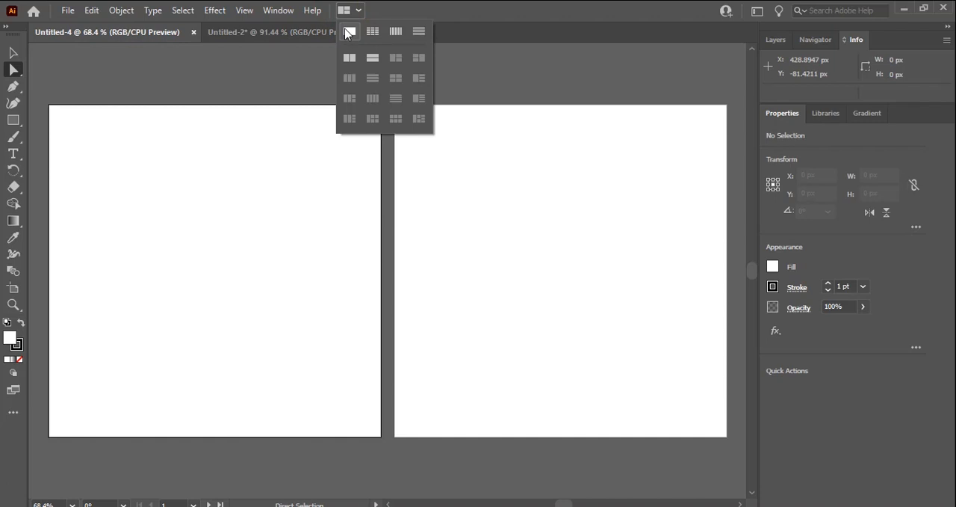
pyautogui.moveTo(350, 36)
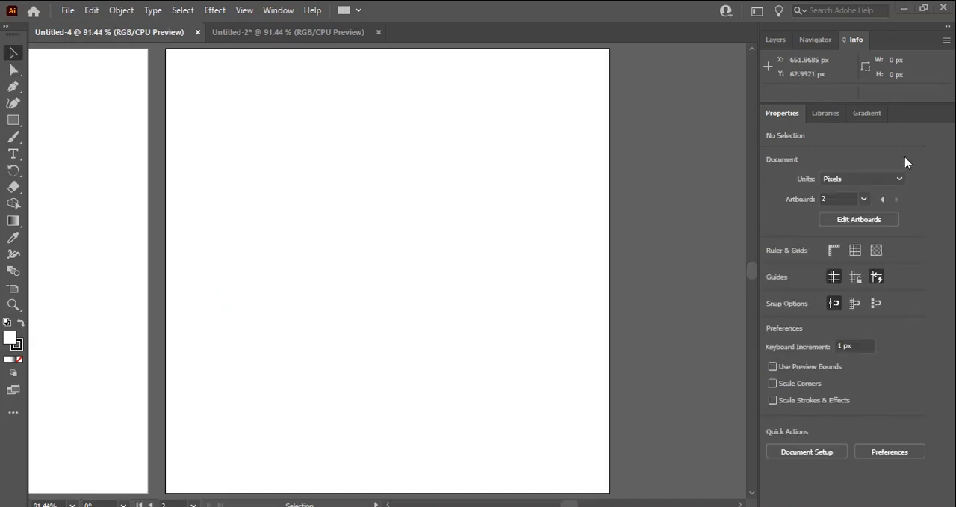
pyautogui.moveTo(440, 301)
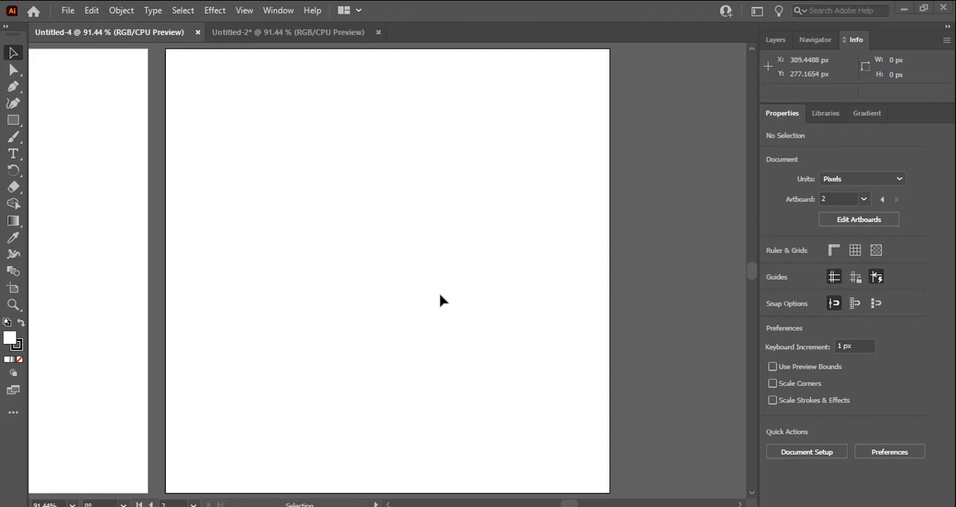
pyautogui.moveTo(822, 252)
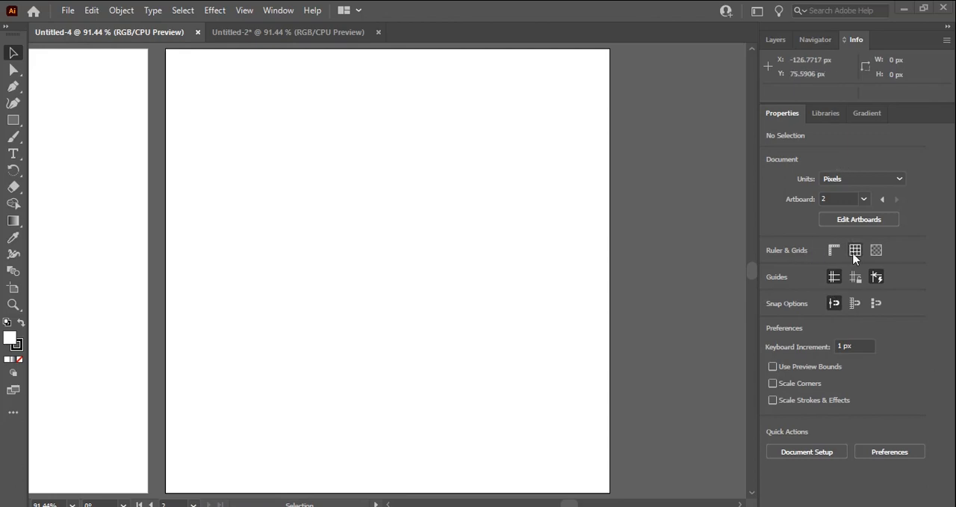
pyautogui.click(855, 250)
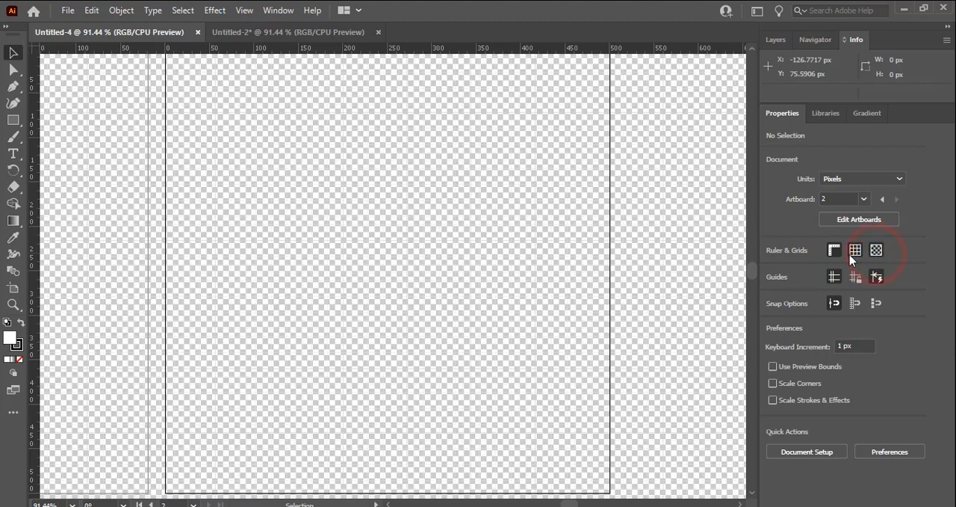
pyautogui.click(855, 249)
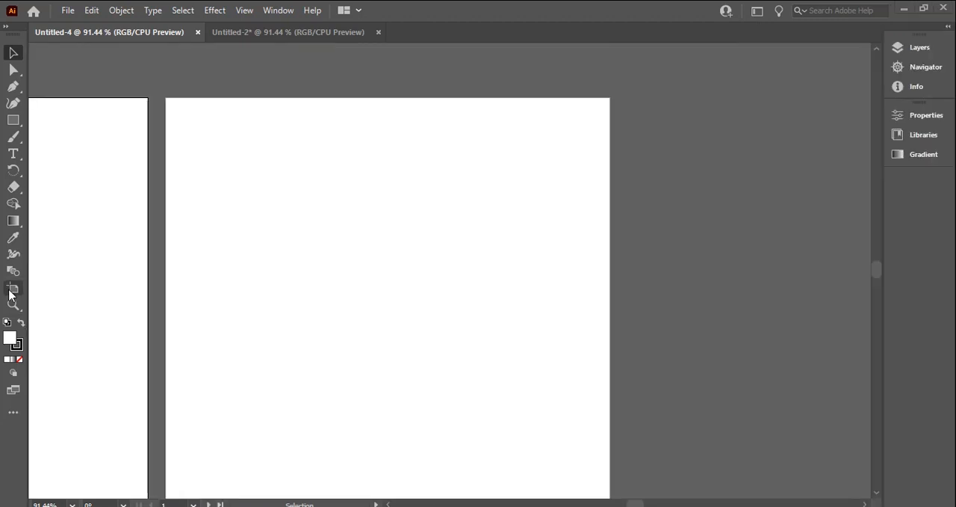
# Step: Drag out a tall, narrow Artboard 3 beside Artboard 2 with the Artboard tool
pyautogui.click(14, 290)
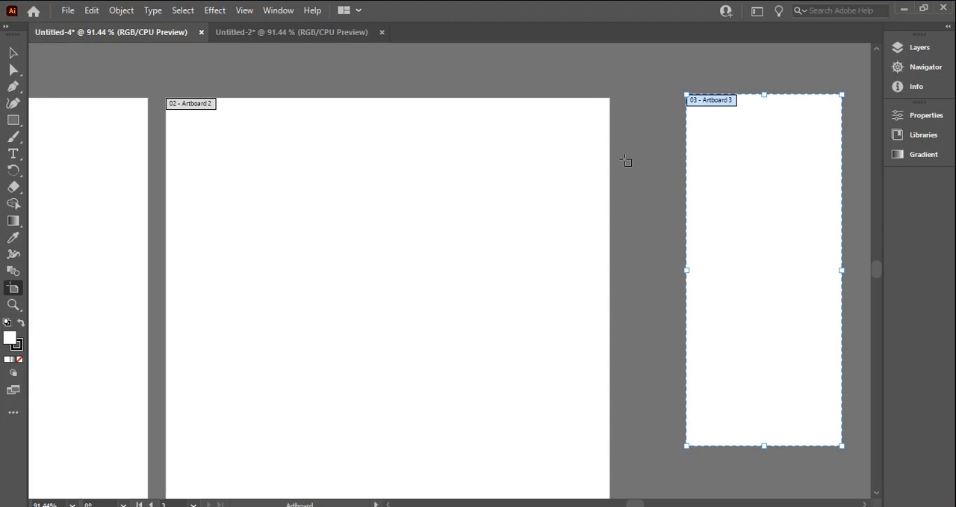
pyautogui.moveTo(398, 260)
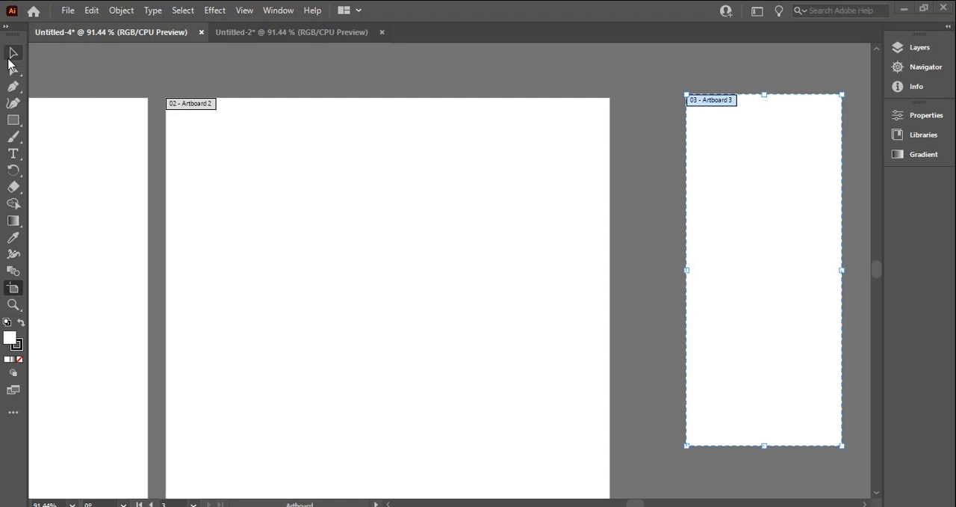
pyautogui.moveTo(18, 61)
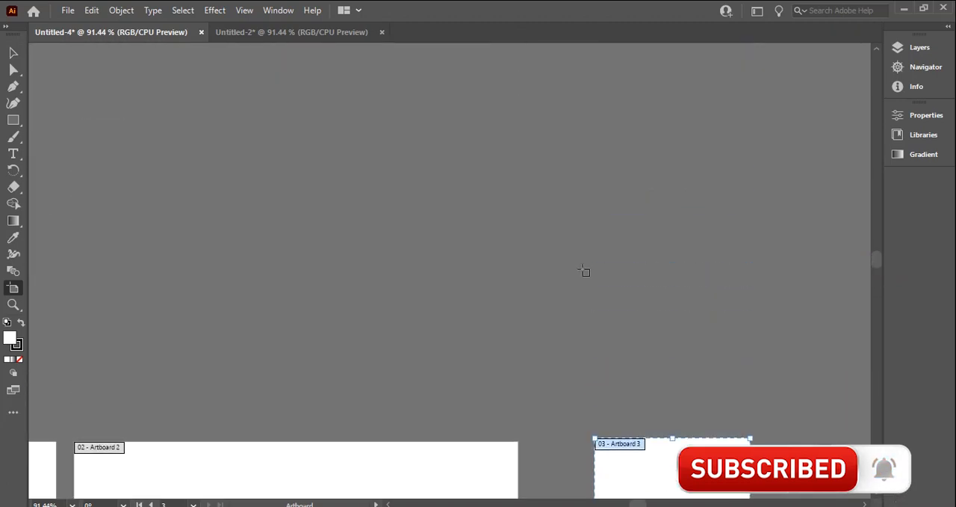
pyautogui.moveTo(634, 158)
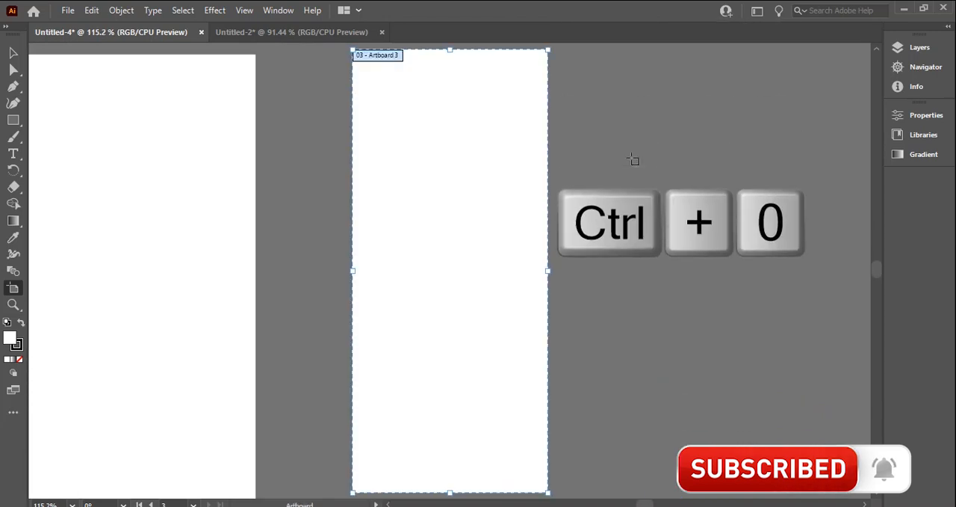
# Step: Fit Artboards 1 and 2 in the window from the View menu
pyautogui.click(245, 9)
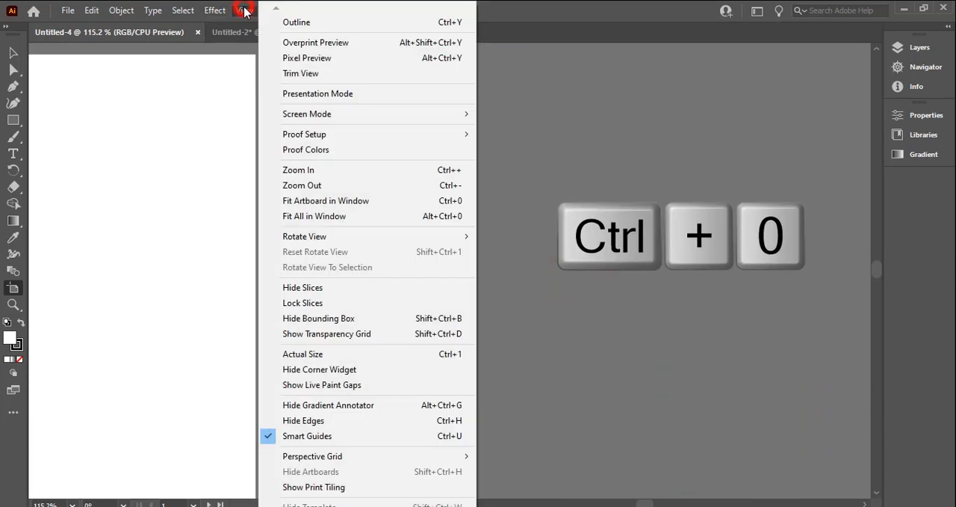
pyautogui.moveTo(329, 403)
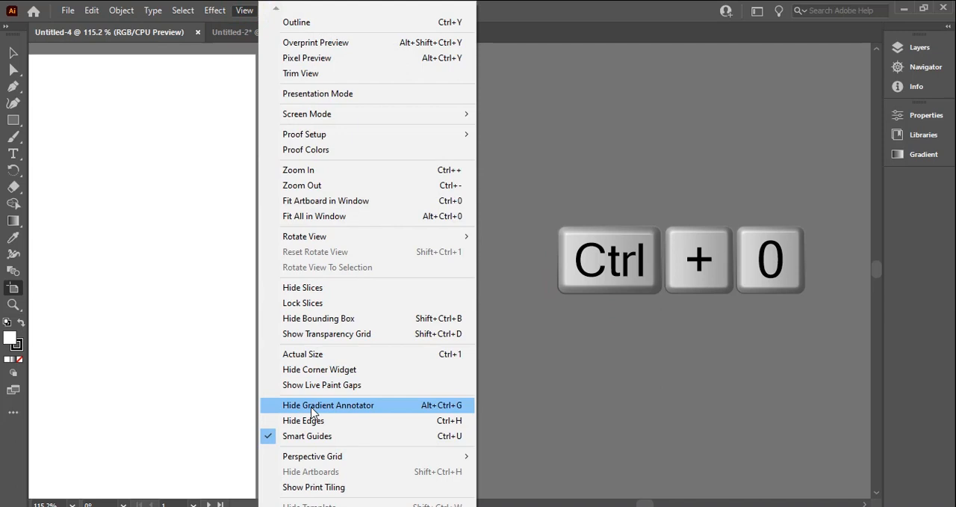
pyautogui.click(314, 215)
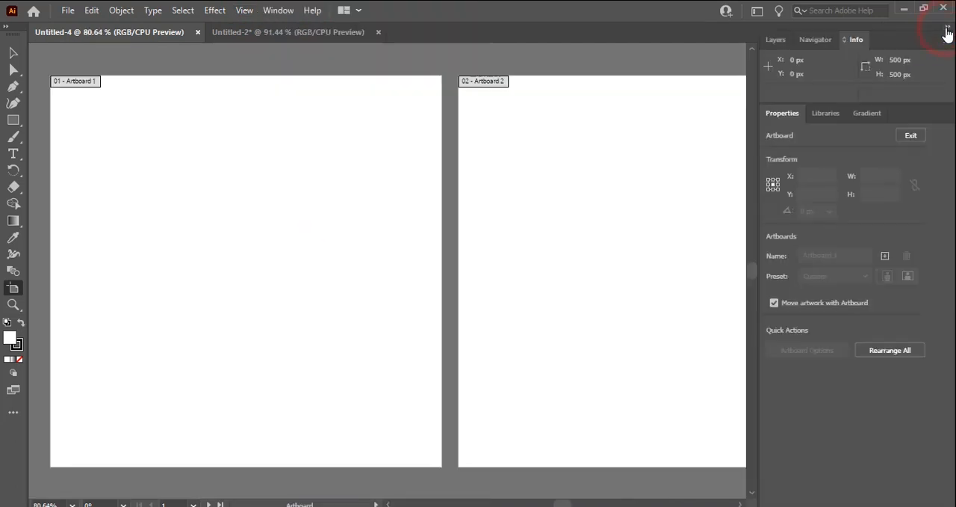
pyautogui.moveTo(947, 35)
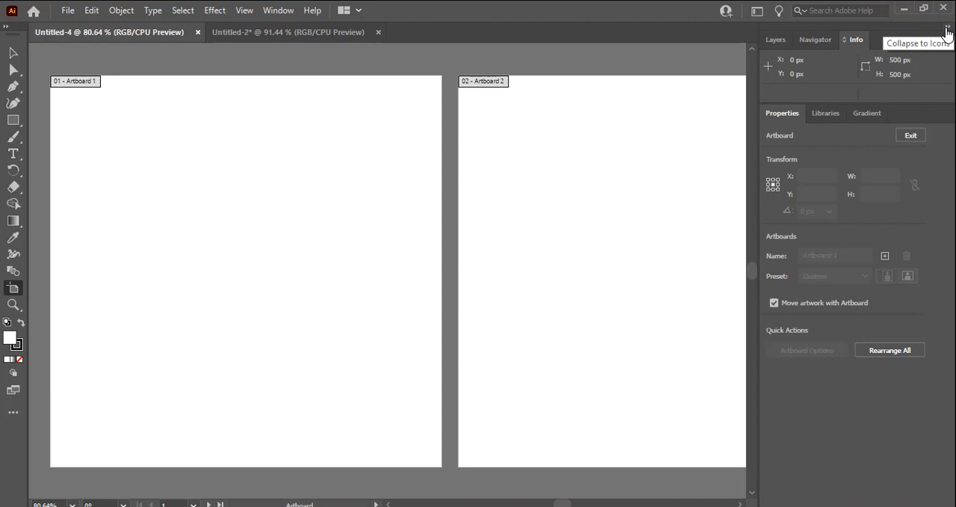
pyautogui.moveTo(948, 36)
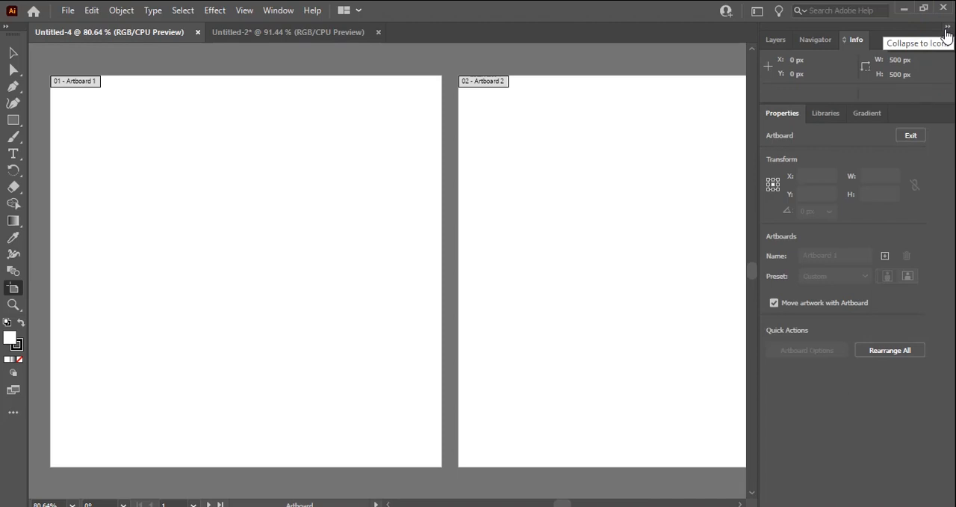
pyautogui.moveTo(366, 186)
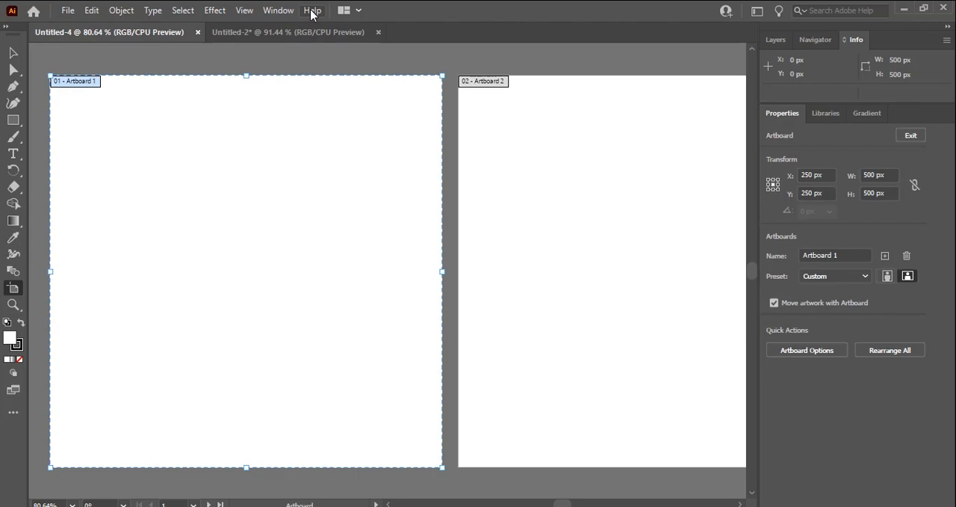
pyautogui.click(312, 9)
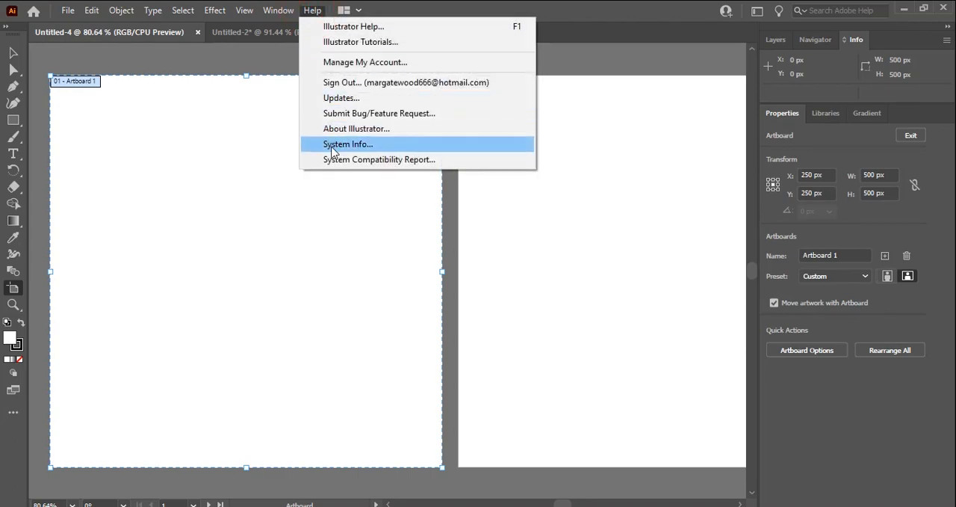
pyautogui.click(347, 143)
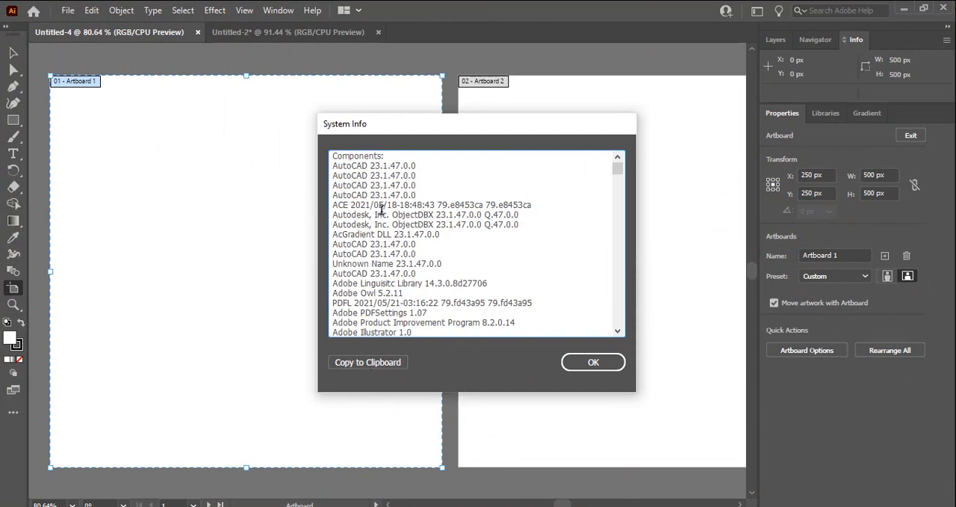
pyautogui.click(593, 361)
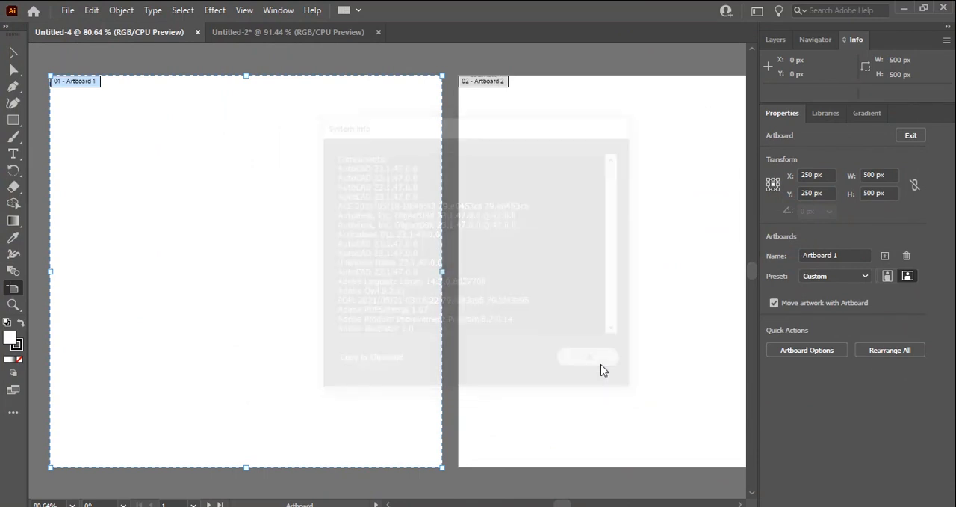
pyautogui.click(588, 355)
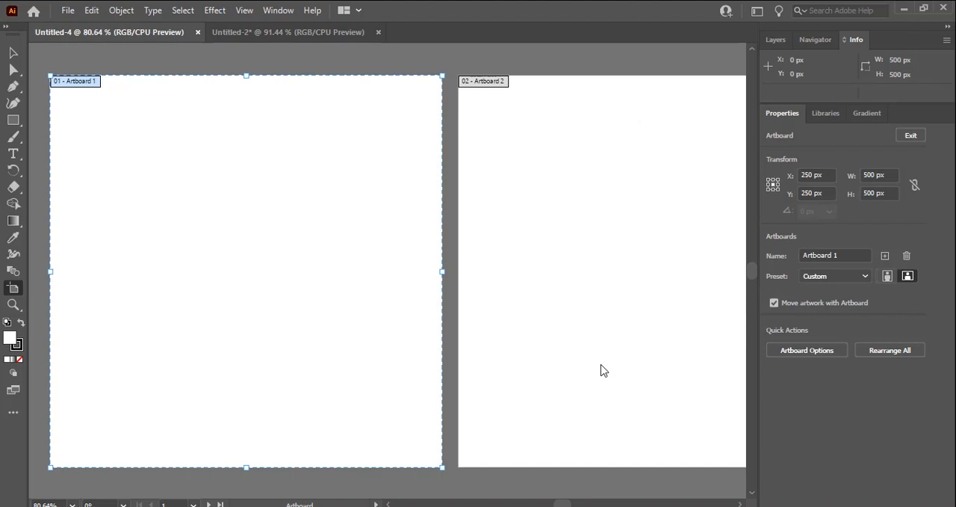